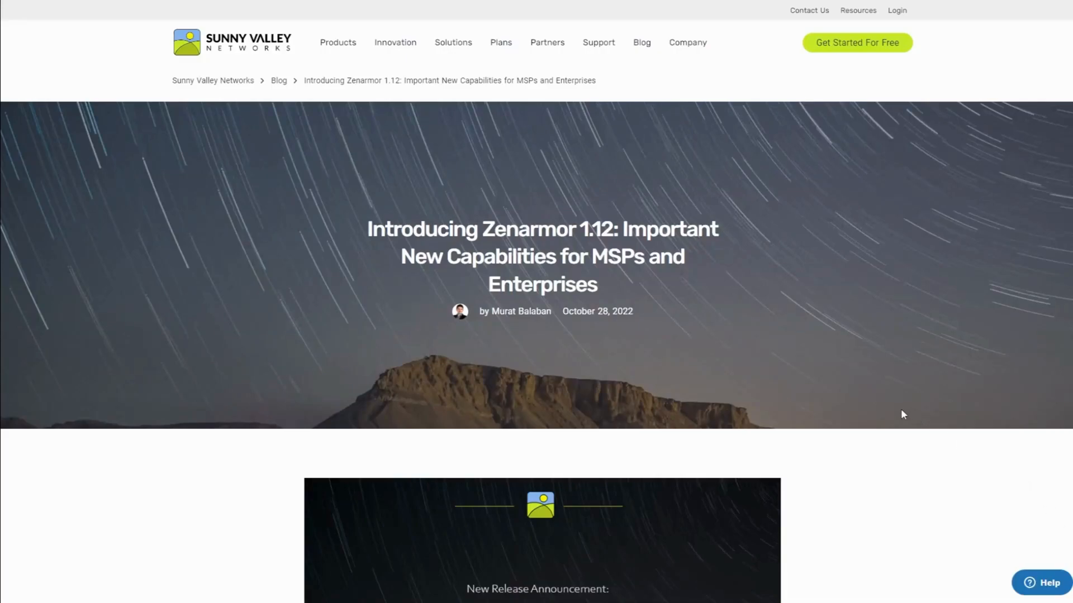
Scroll through the Sunny Valley Networks homepage content and back up
{"action": "scroll", "scroll_direction": "down", "scroll_amount": 3}
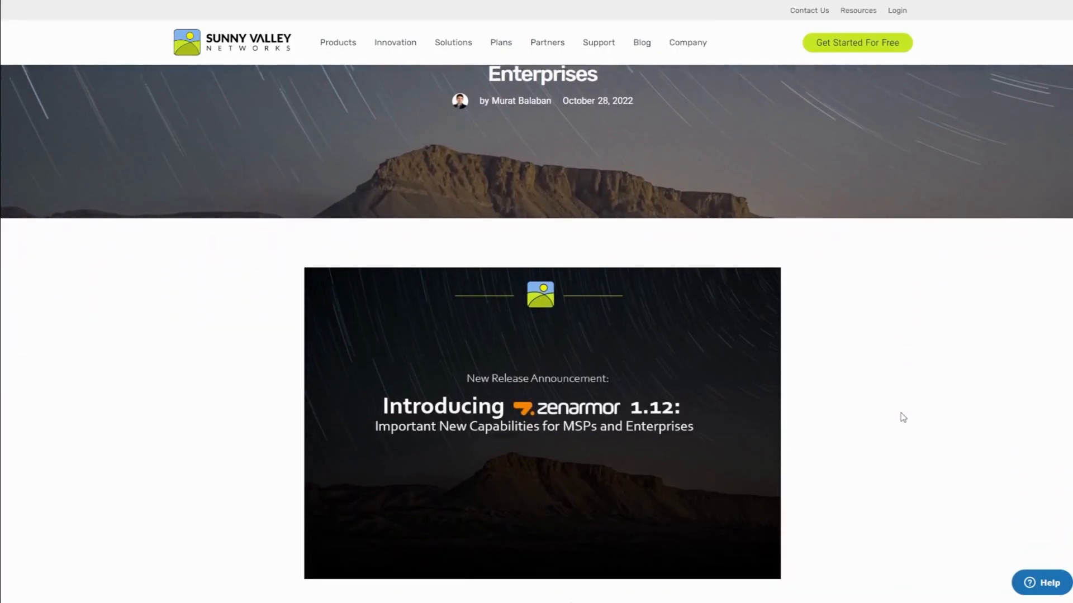
{"action": "scroll", "scroll_direction": "down", "scroll_amount": 3}
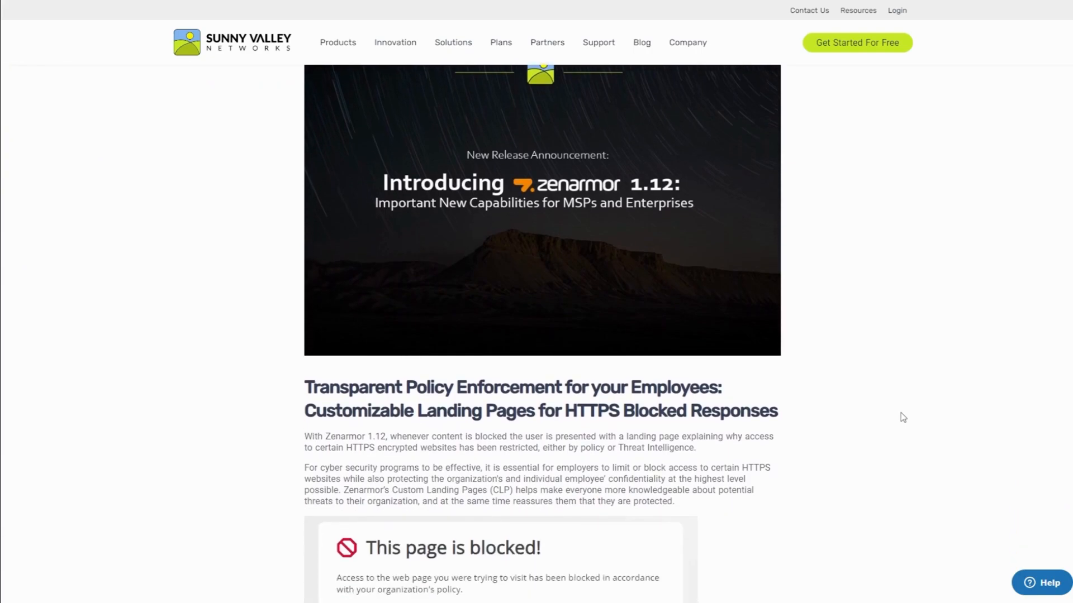
{"action": "scroll", "scroll_direction": "down", "scroll_amount": 3}
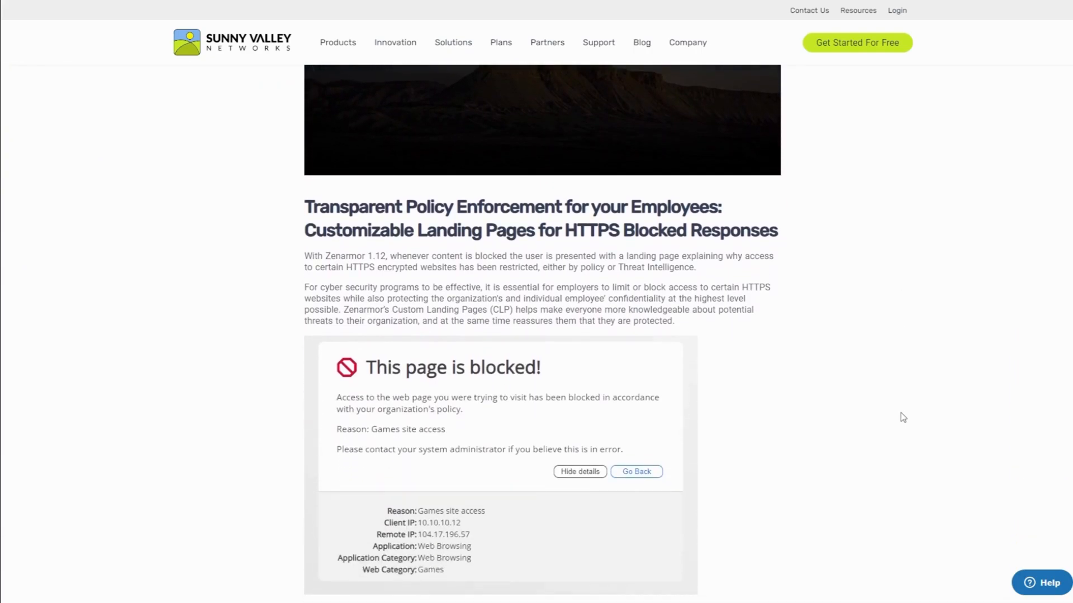
{"action": "scroll", "scroll_direction": "down", "scroll_amount": 3}
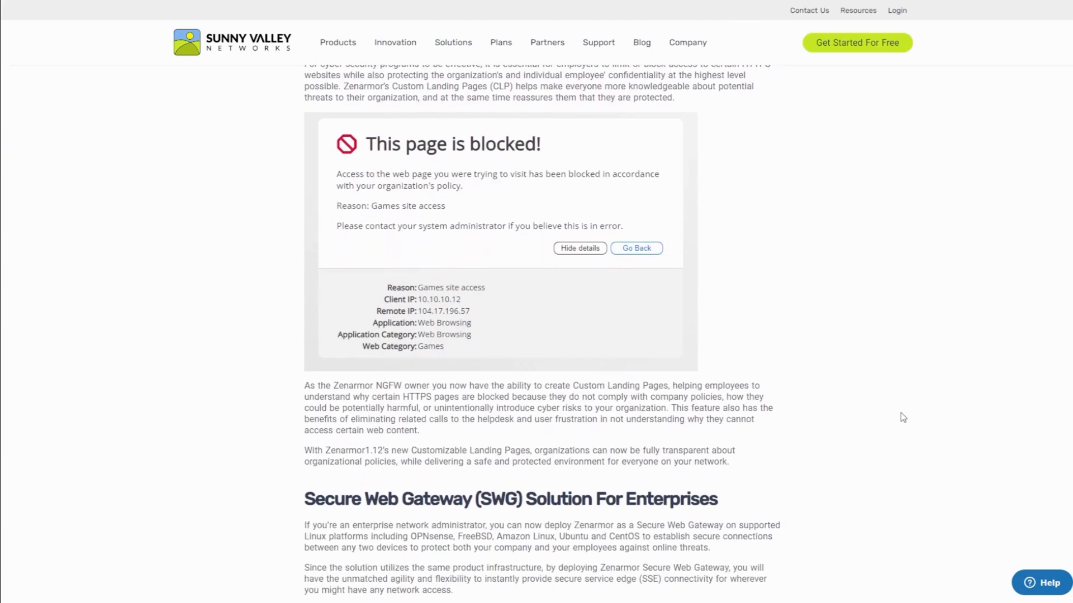
{"action": "scroll", "scroll_direction": "down", "scroll_amount": 3}
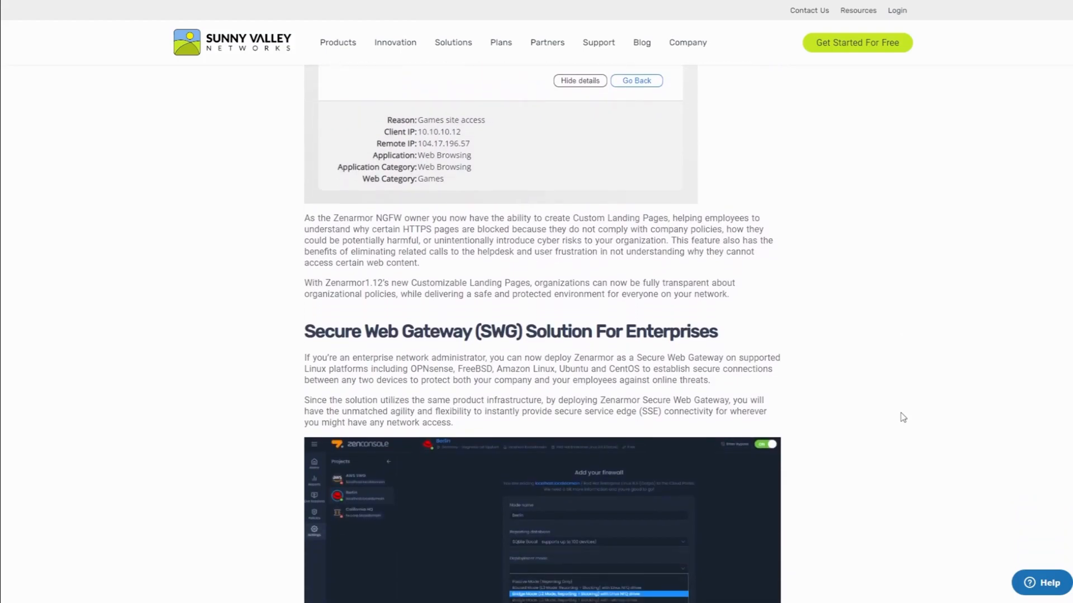
{"action": "scroll", "scroll_direction": "down", "scroll_amount": 3}
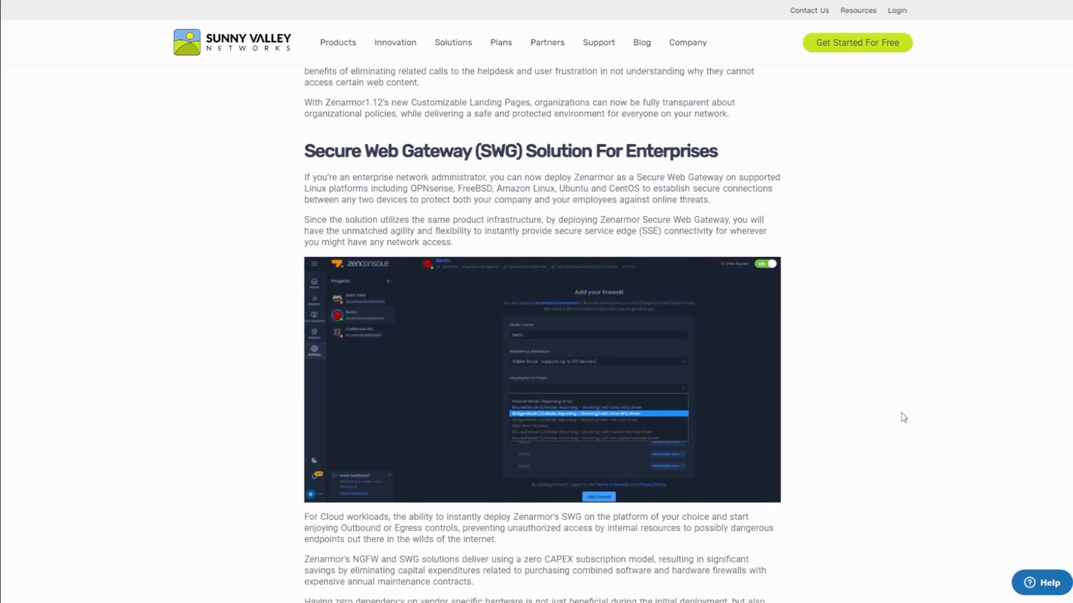
{"action": "scroll", "scroll_direction": "down", "scroll_amount": 3}
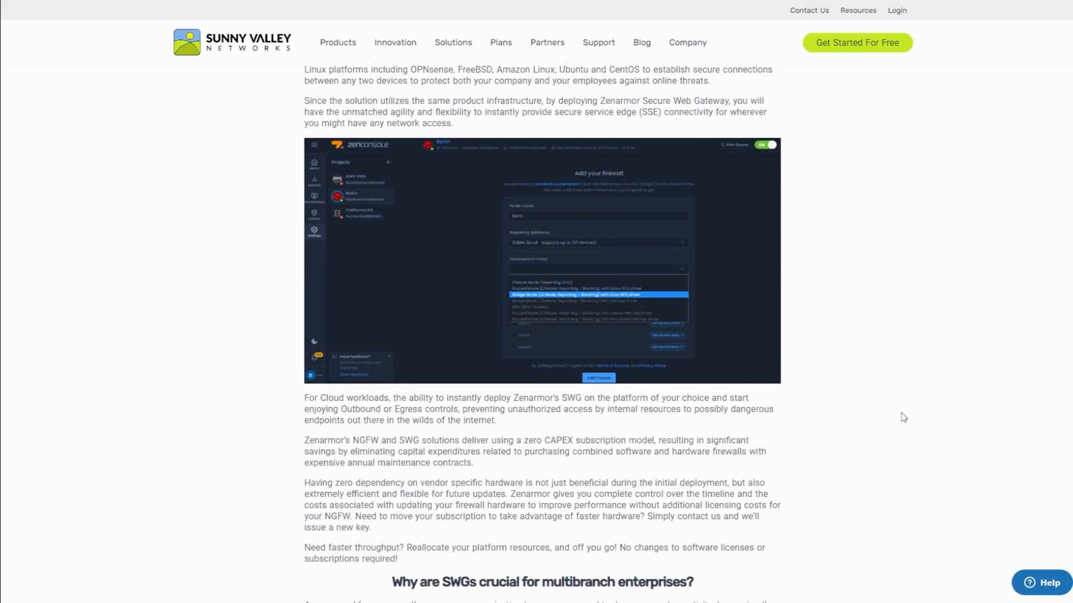
{"action": "scroll", "scroll_direction": "up", "scroll_amount": 3}
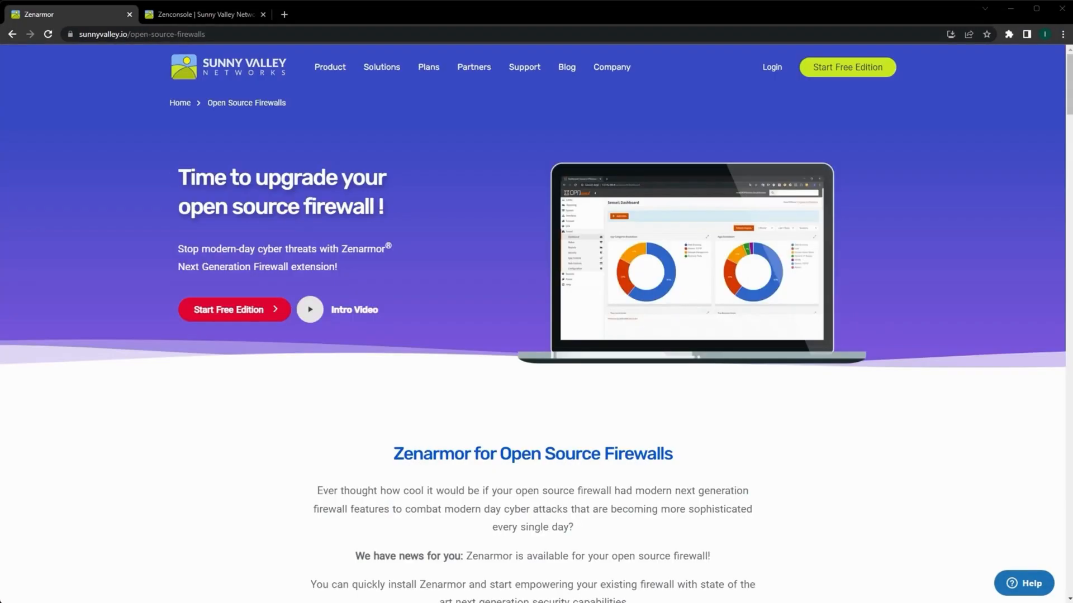
Review the Plans comparison table for Free, Home, SOHO and Business tiers
{"action": "left_click", "coordinate": [202, 14]}
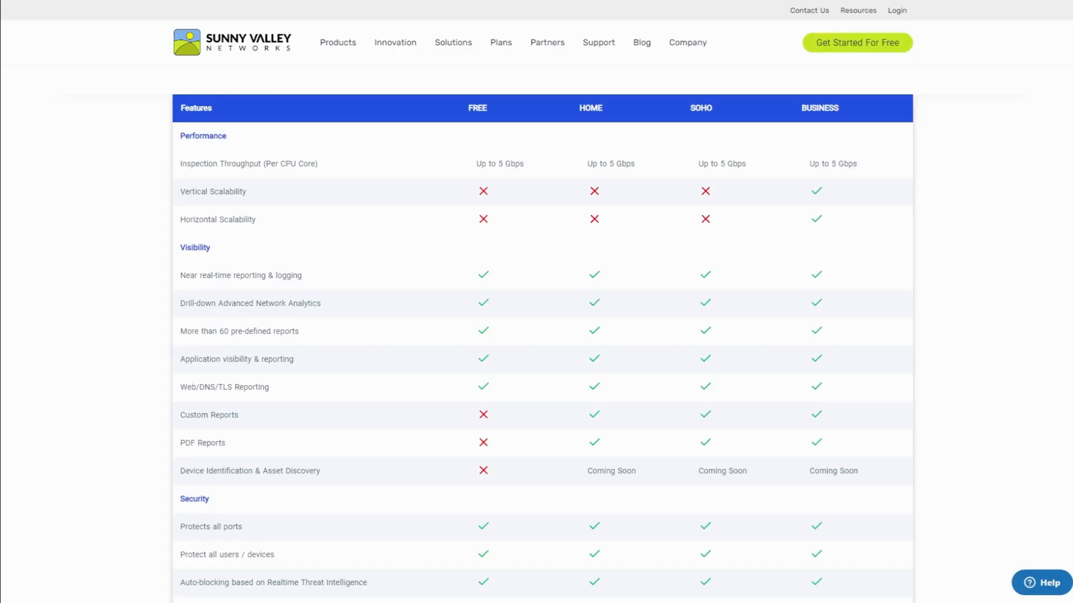
{"action": "scroll", "scroll_direction": "down", "scroll_amount": 3}
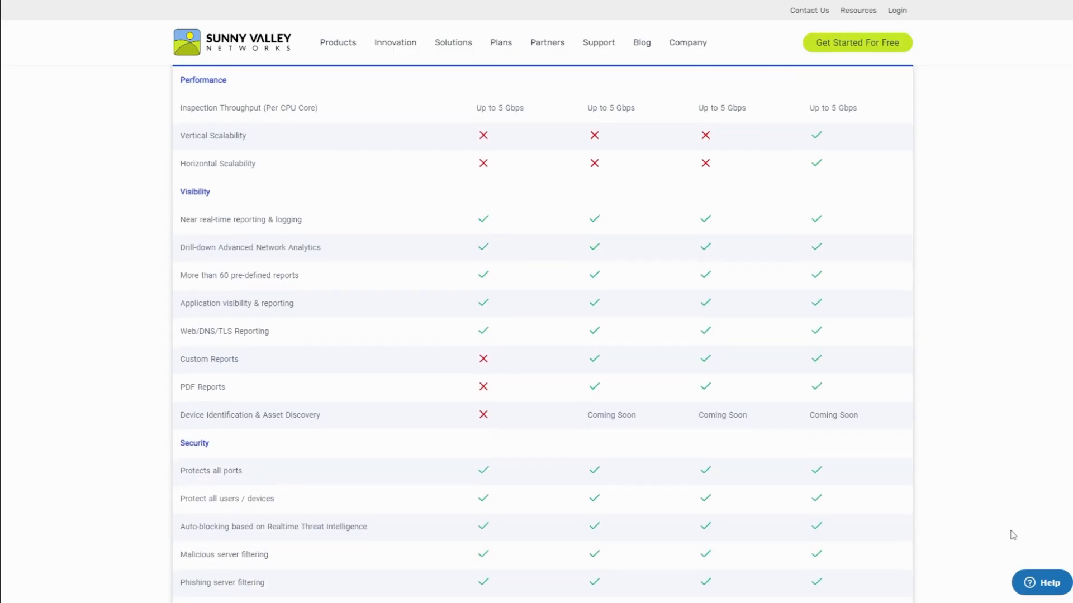
{"action": "scroll", "scroll_direction": "down", "scroll_amount": 3}
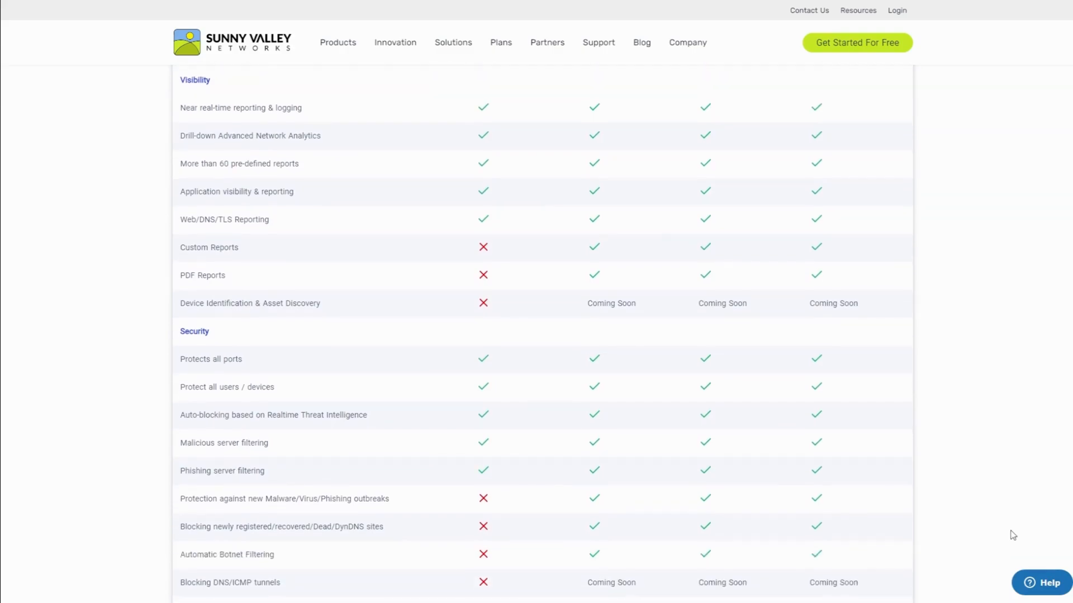
{"action": "scroll", "scroll_direction": "down", "scroll_amount": 3}
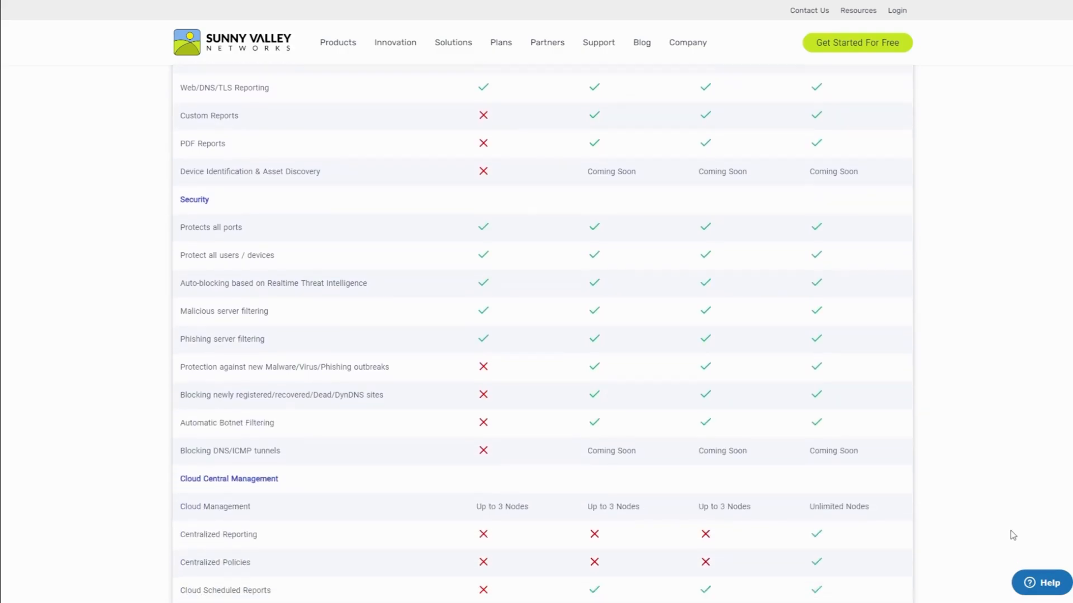
{"action": "scroll", "scroll_direction": "down", "scroll_amount": 3}
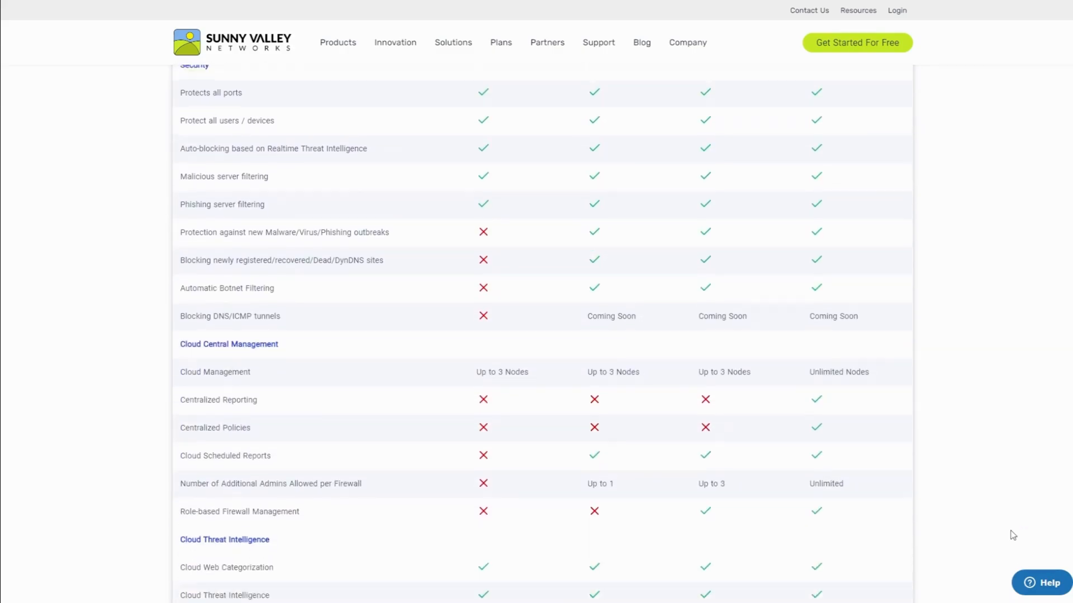
{"action": "scroll", "scroll_direction": "down", "scroll_amount": 3}
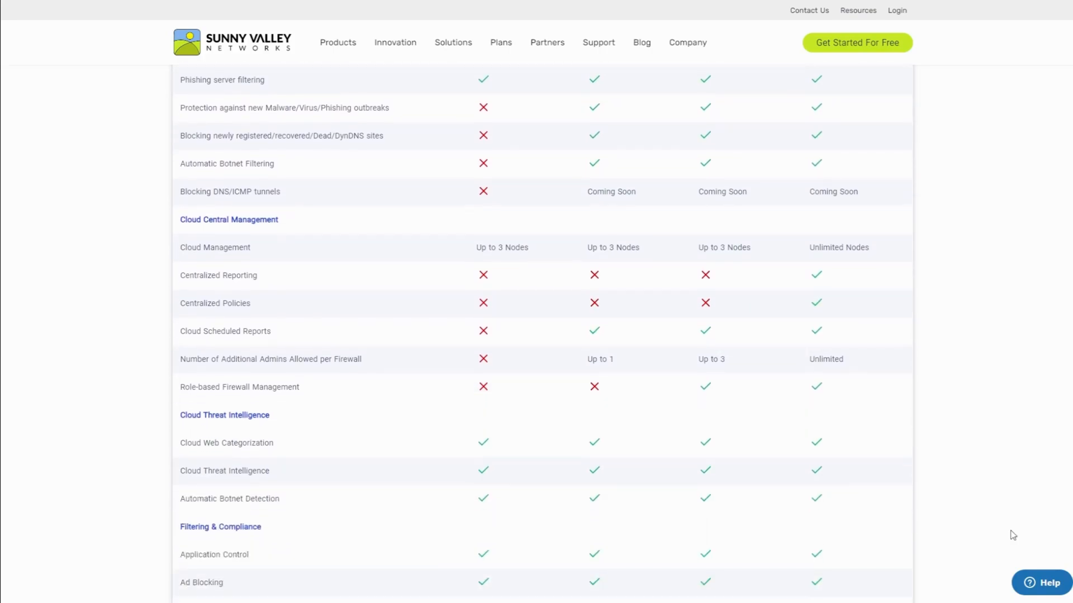
{"action": "scroll", "scroll_direction": "down", "scroll_amount": 3}
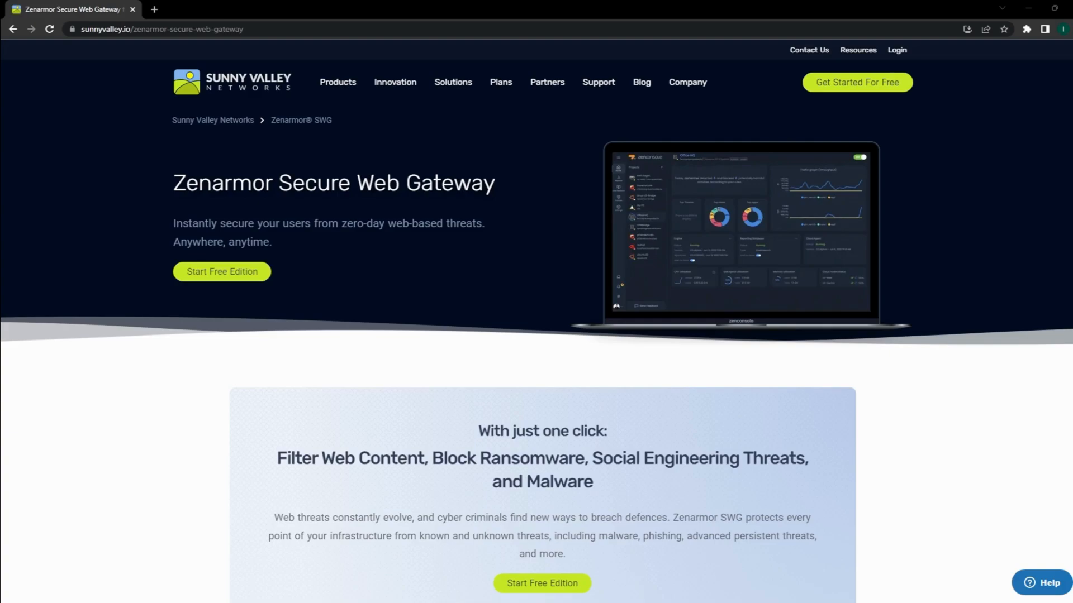
{"action": "scroll", "scroll_direction": "down", "scroll_amount": 3}
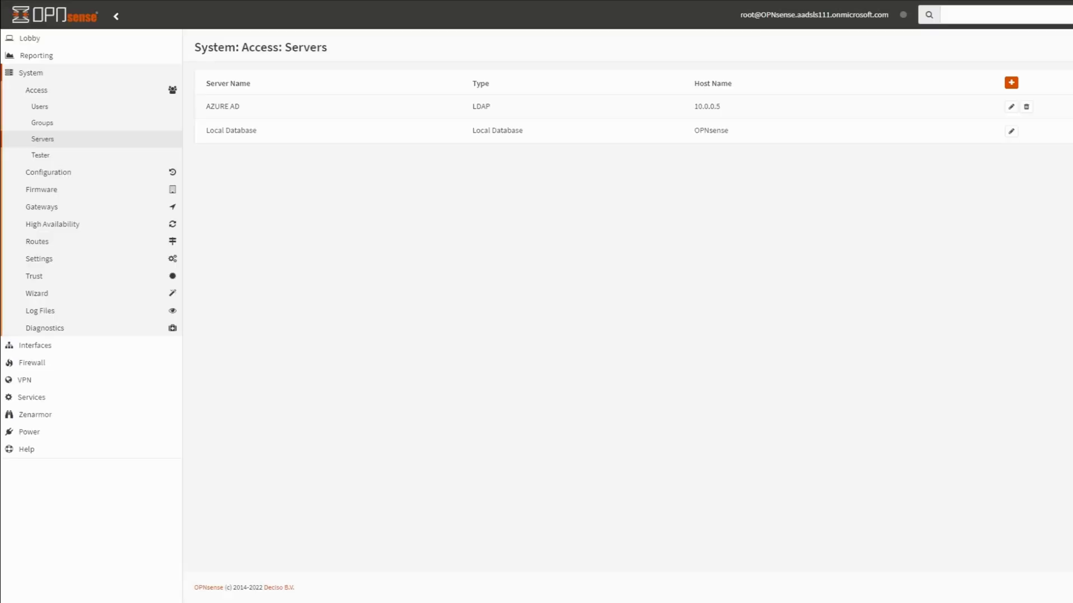
Review the AZURE AD server settings, the firewall users, then the Accounting, admins and Engineering groups
{"action": "left_click", "coordinate": [1012, 107]}
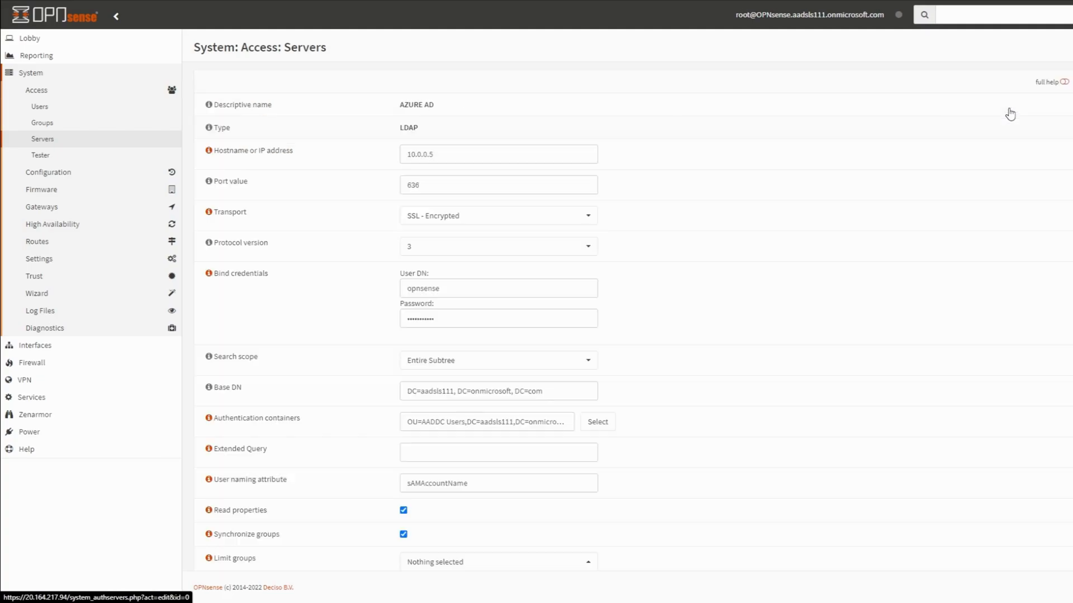
{"action": "scroll", "scroll_direction": "down", "scroll_amount": 3}
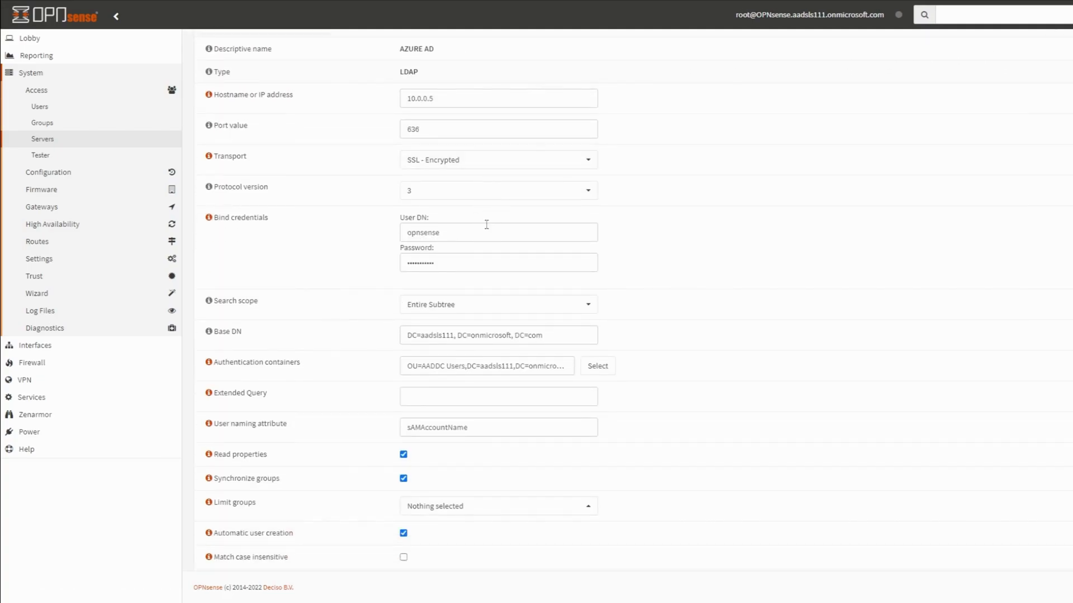
{"action": "left_click", "coordinate": [39, 106]}
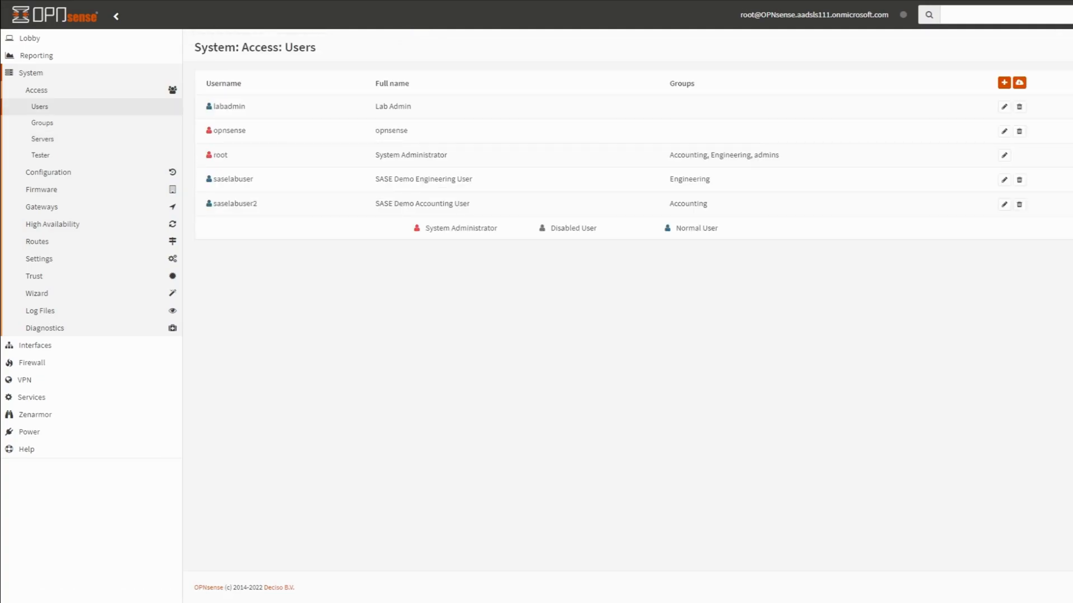
{"action": "mouse_move", "coordinate": [287, 149]}
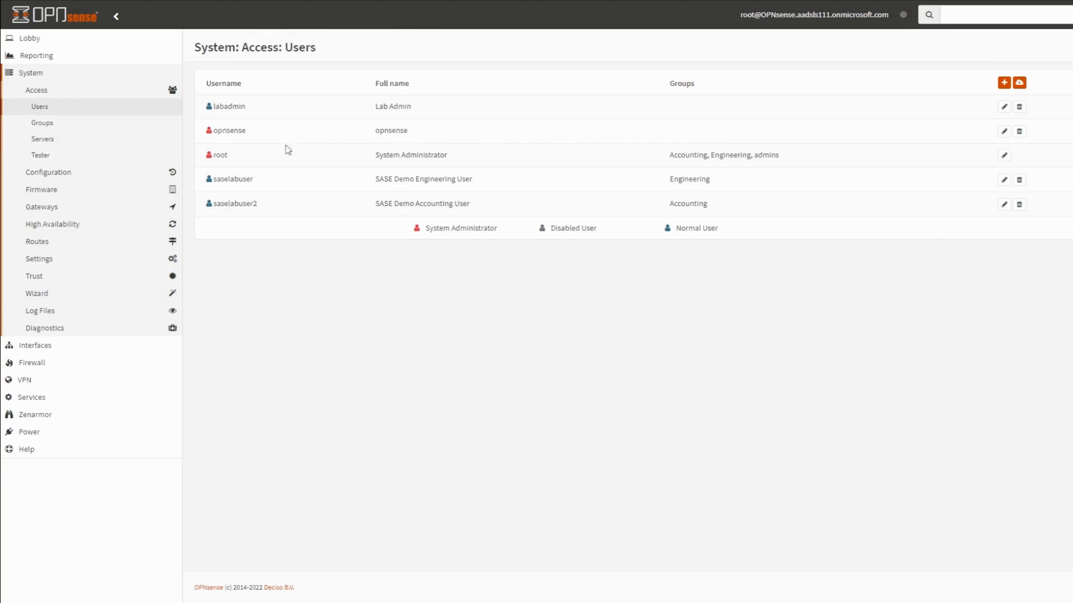
{"action": "left_click", "coordinate": [42, 123]}
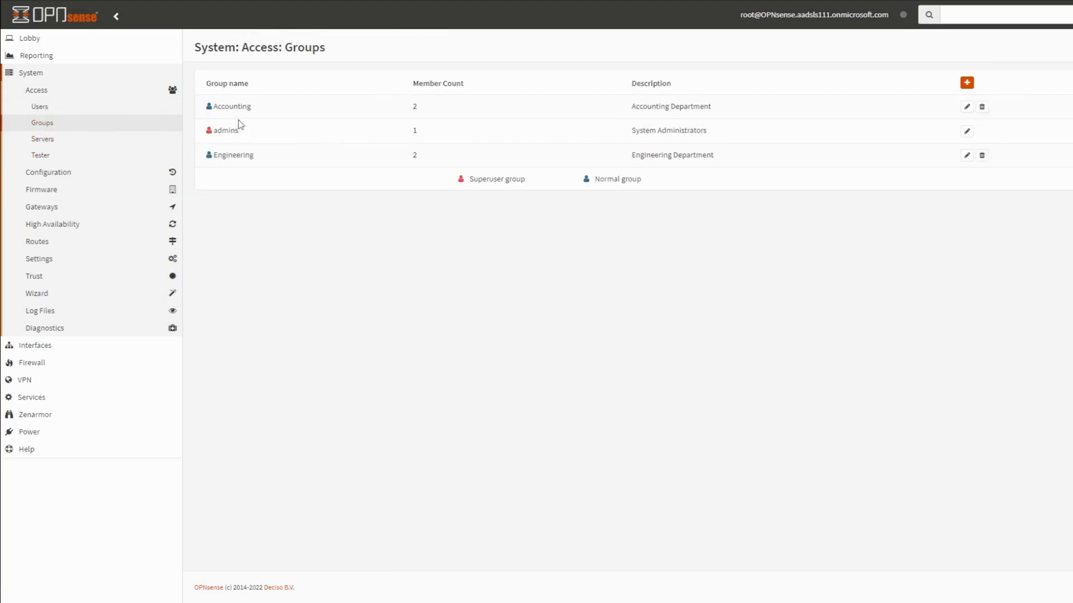
{"action": "mouse_move", "coordinate": [594, 131]}
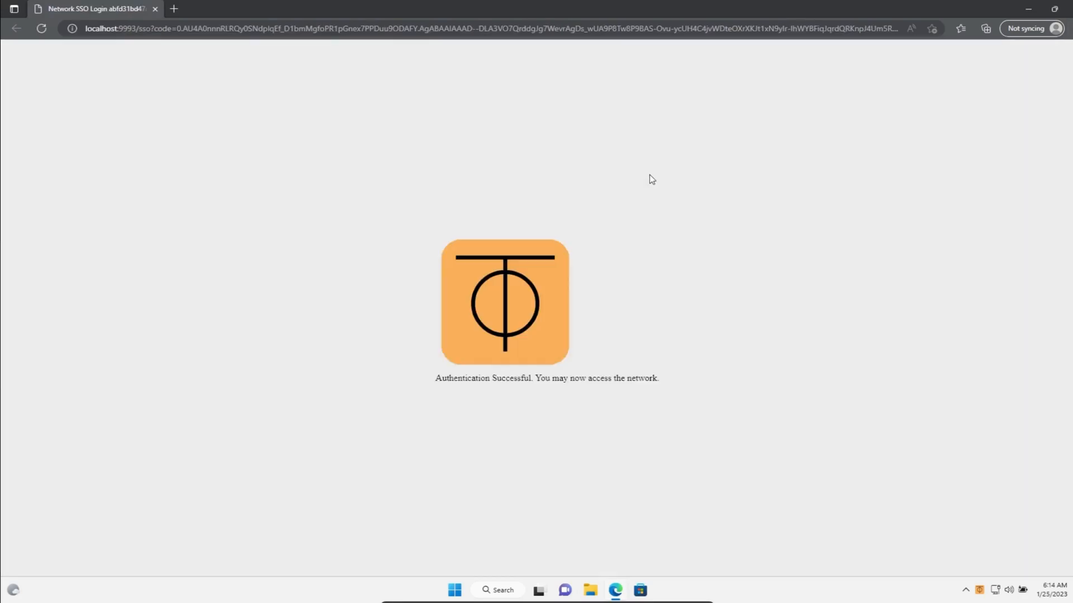
{"action": "mouse_move", "coordinate": [628, 169]}
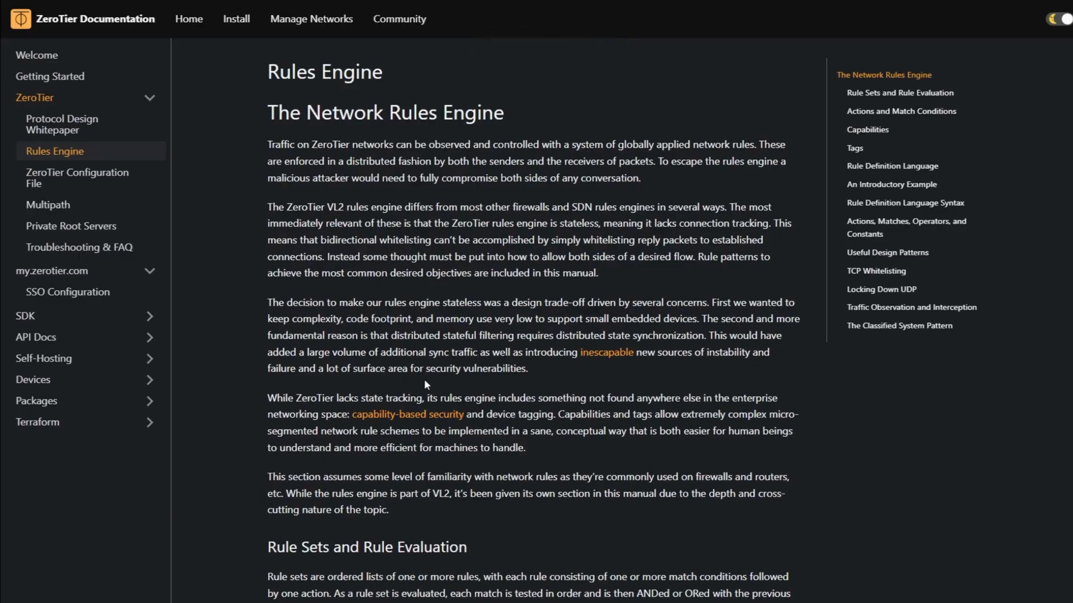
{"action": "scroll", "scroll_direction": "down", "scroll_amount": 3}
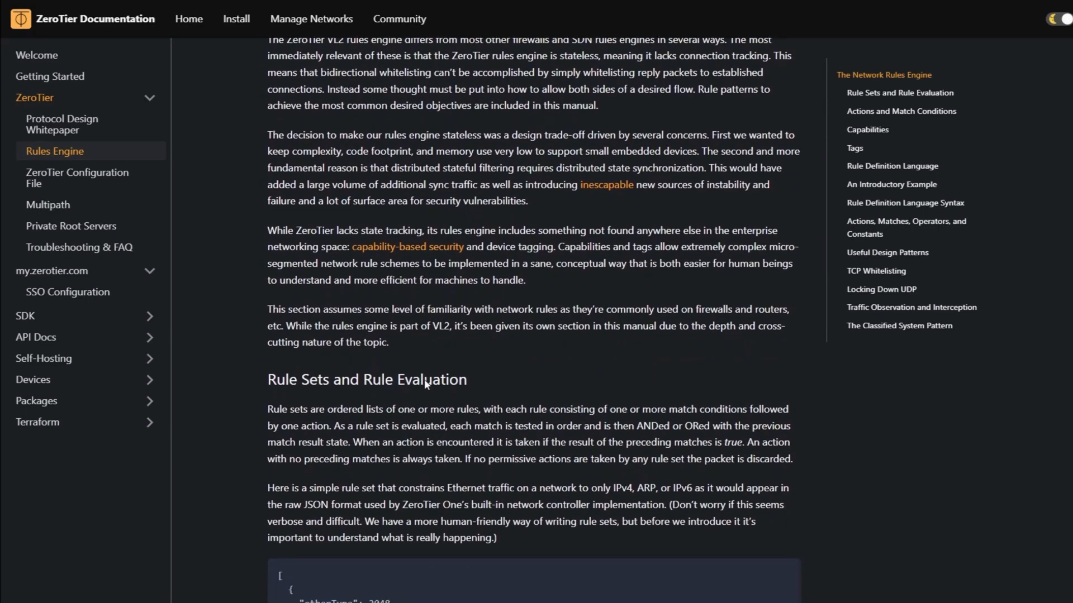
{"action": "scroll", "scroll_direction": "down", "scroll_amount": 3}
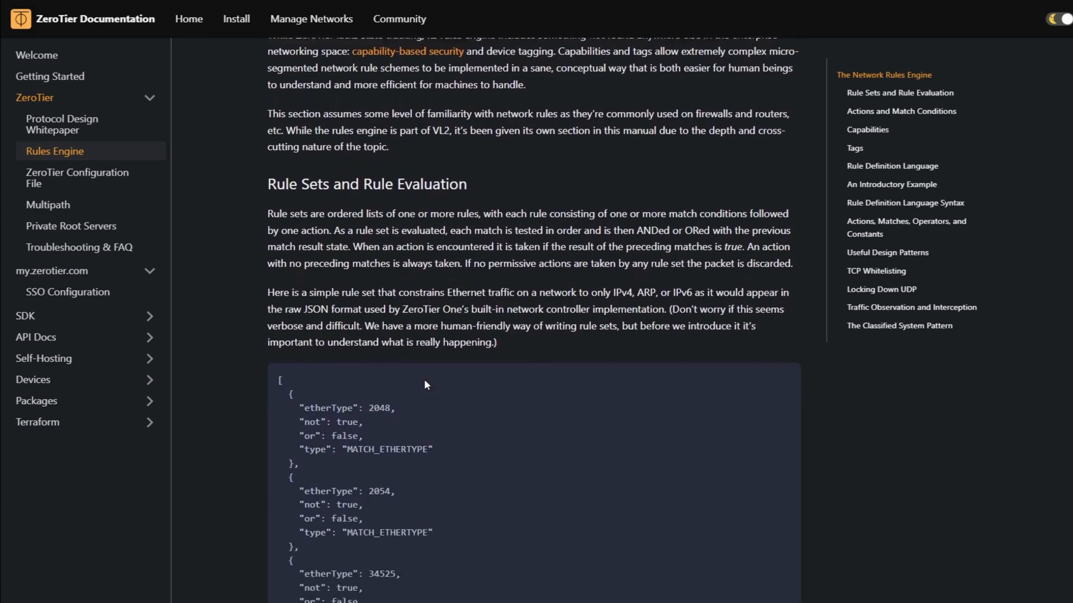
{"action": "scroll", "scroll_direction": "down", "scroll_amount": 3}
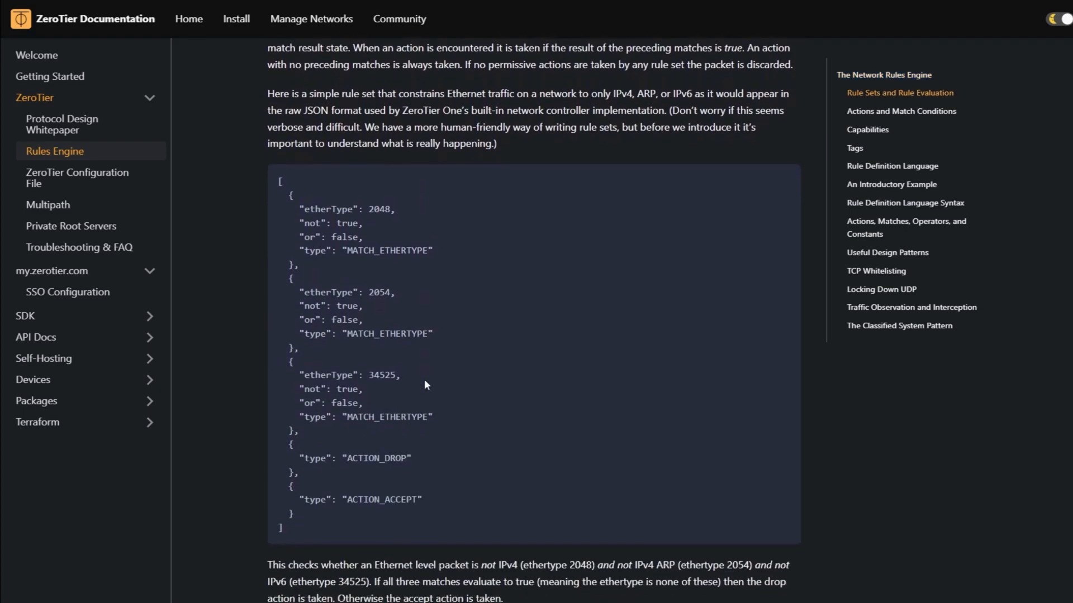
{"action": "scroll", "scroll_direction": "down", "scroll_amount": 3}
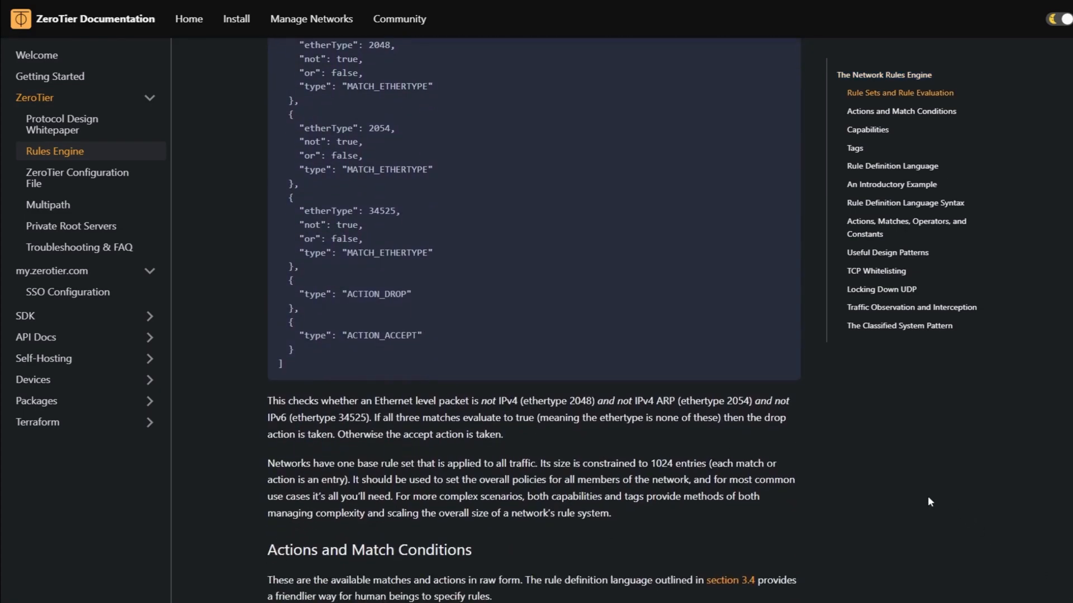
{"action": "scroll", "scroll_direction": "down", "scroll_amount": 3}
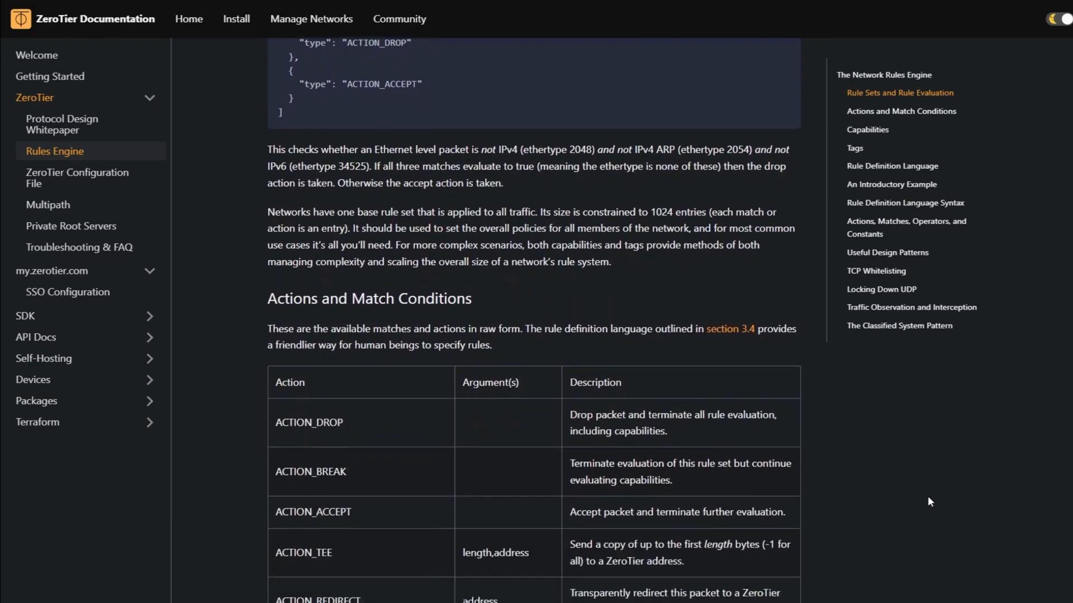
{"action": "scroll", "scroll_direction": "down", "scroll_amount": 3}
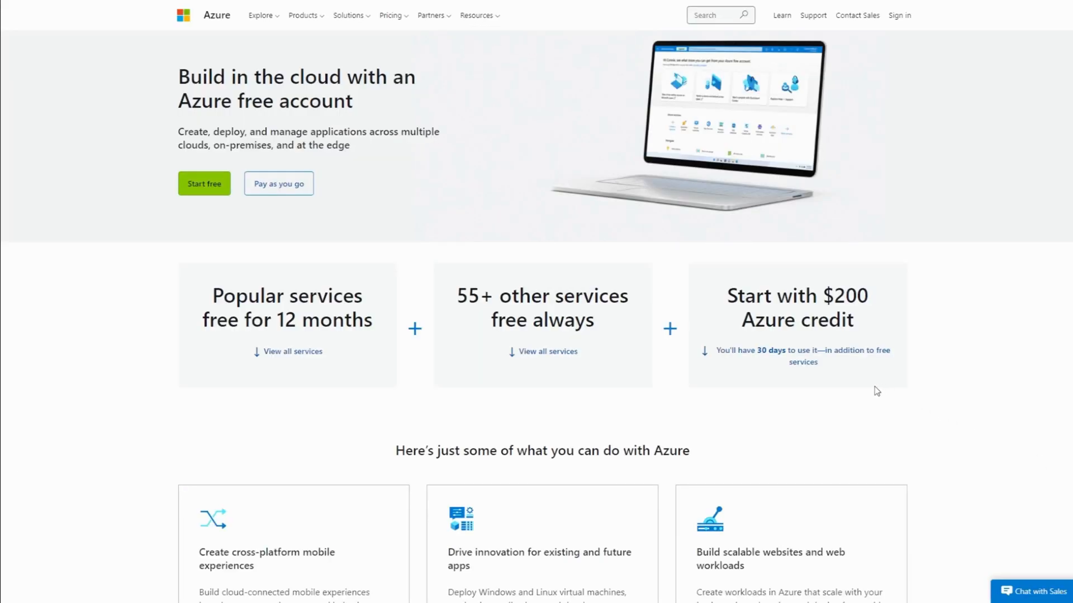
{"action": "scroll", "scroll_direction": "down", "scroll_amount": 3}
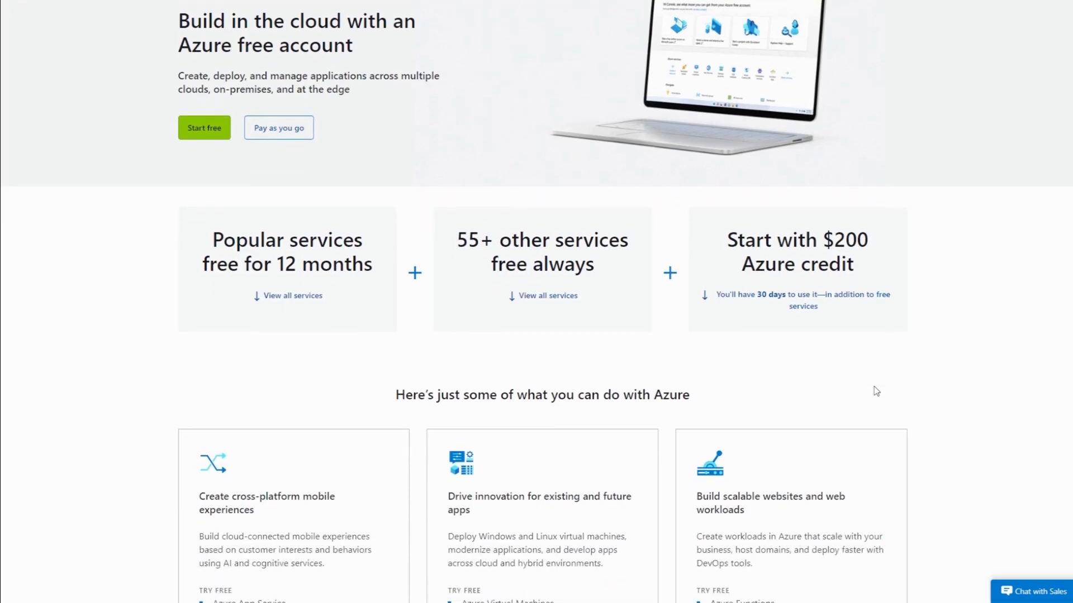
{"action": "scroll", "scroll_direction": "down", "scroll_amount": 3}
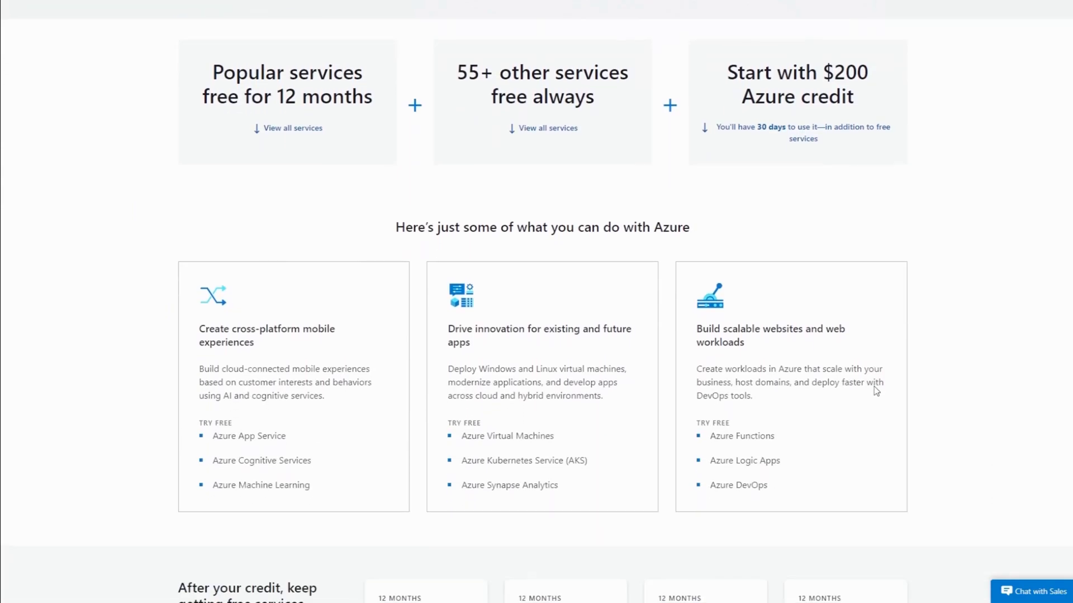
{"action": "scroll", "scroll_direction": "down", "scroll_amount": 3}
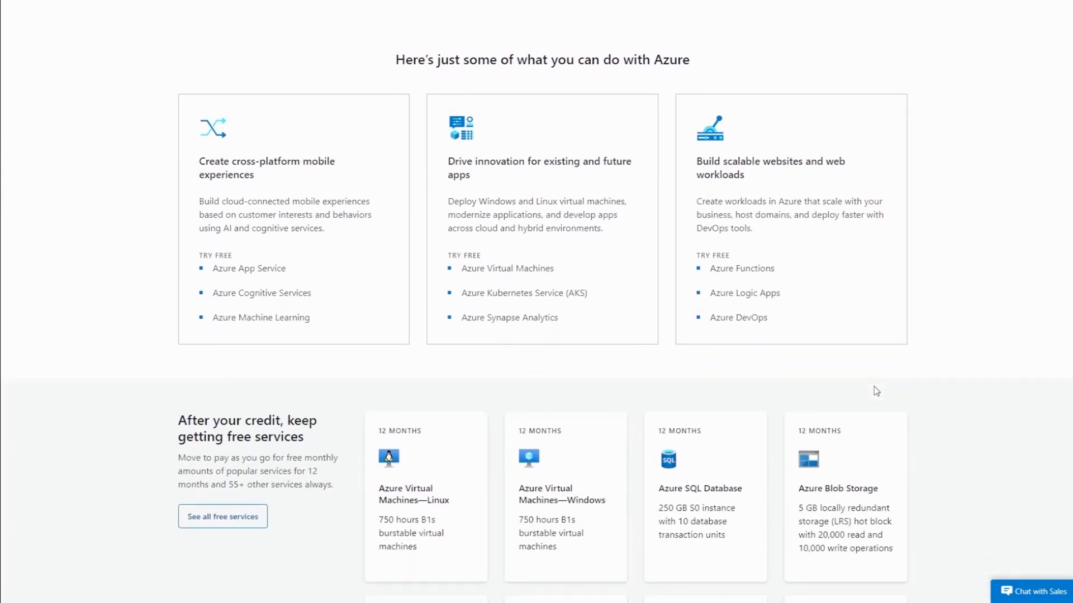
{"action": "scroll", "scroll_direction": "down", "scroll_amount": 3}
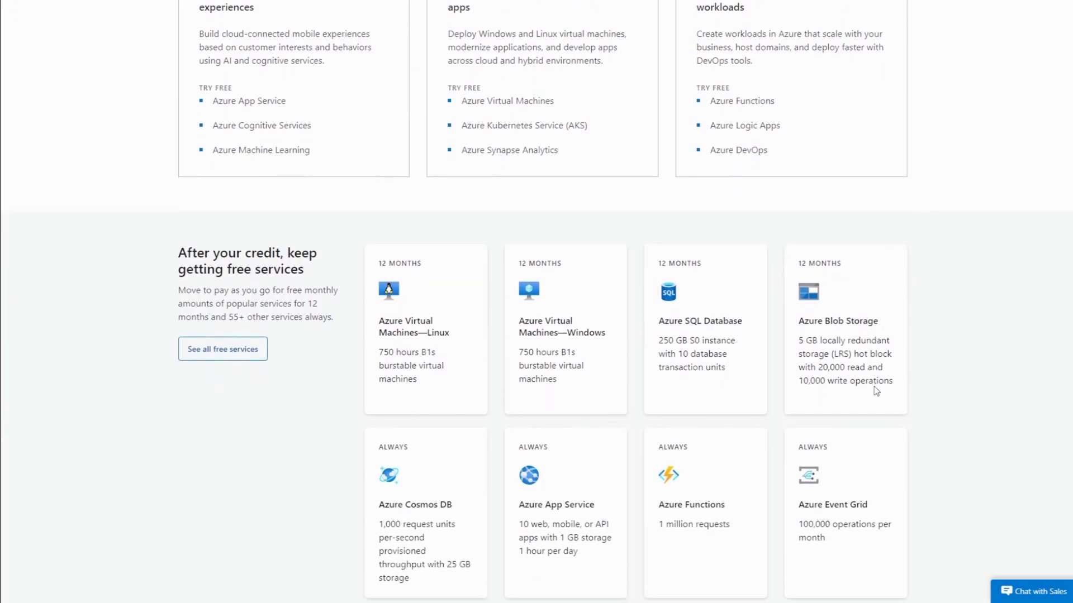
{"action": "scroll", "scroll_direction": "down", "scroll_amount": 3}
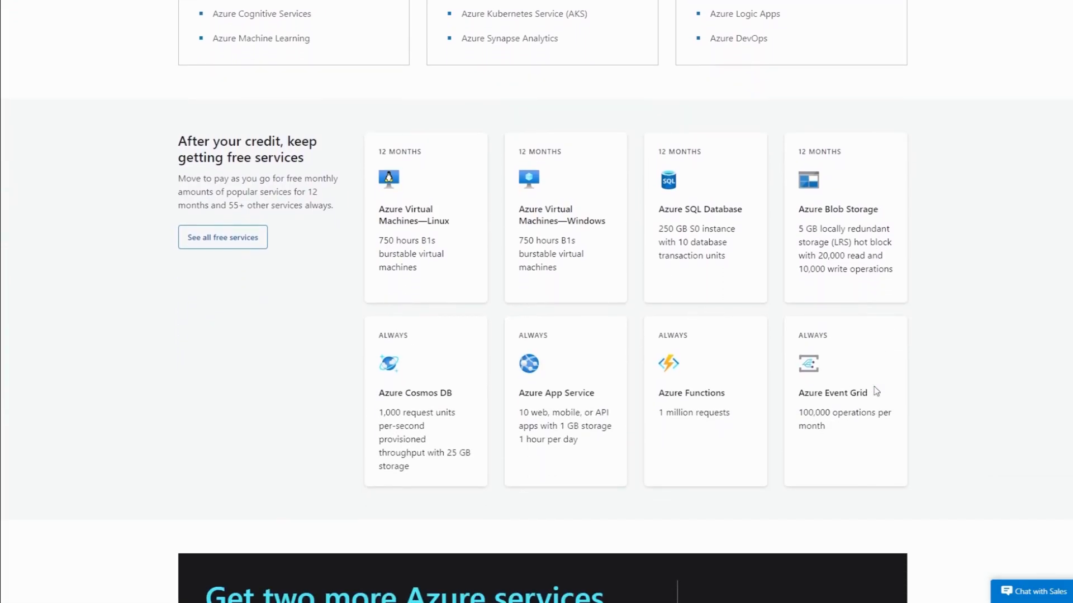
{"action": "scroll", "scroll_direction": "down", "scroll_amount": 3}
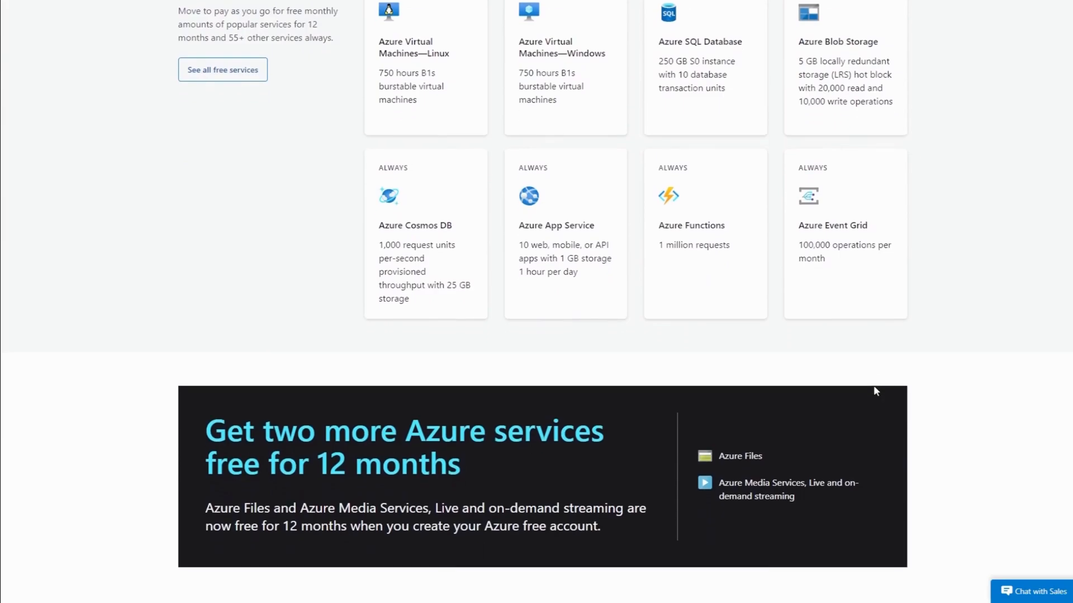
{"action": "scroll", "scroll_direction": "down", "scroll_amount": 3}
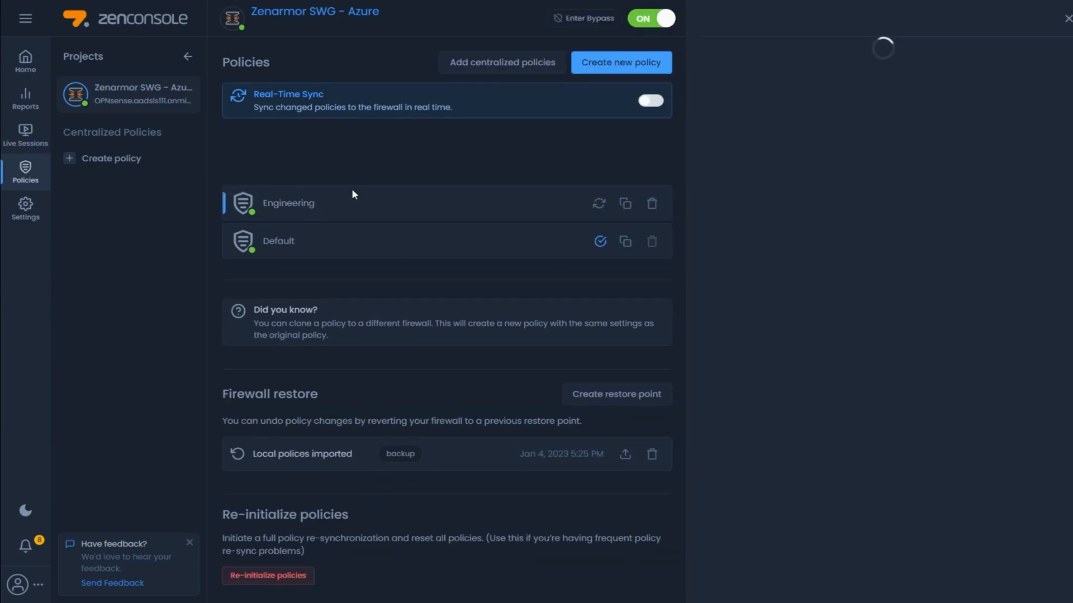
Review the Engineering policy's Configurations, Security and App Controls, then go to Reports
{"action": "left_click", "coordinate": [288, 202]}
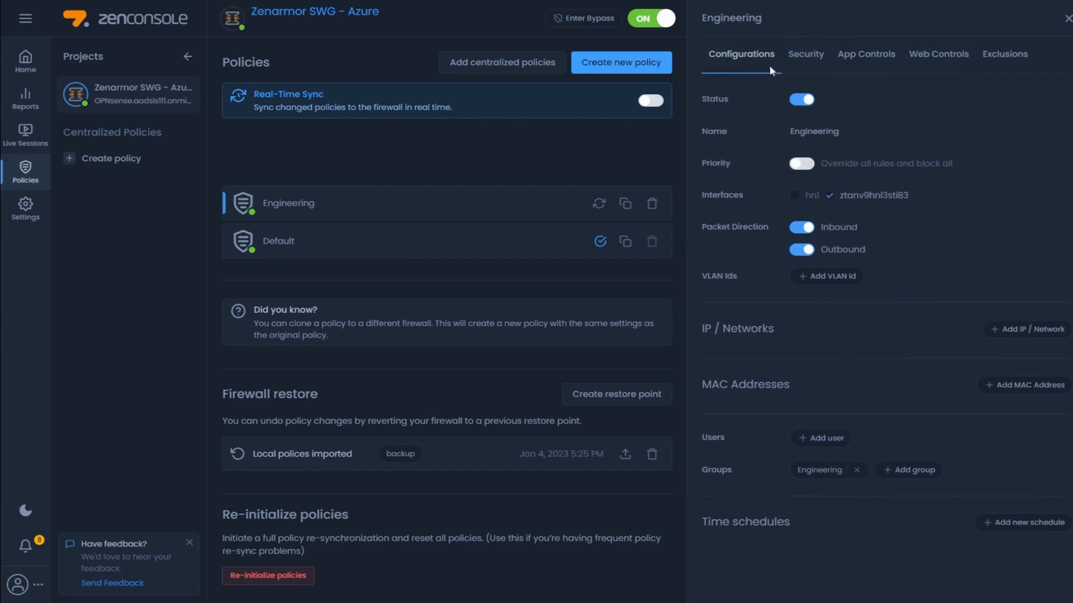
{"action": "left_click", "coordinate": [806, 53]}
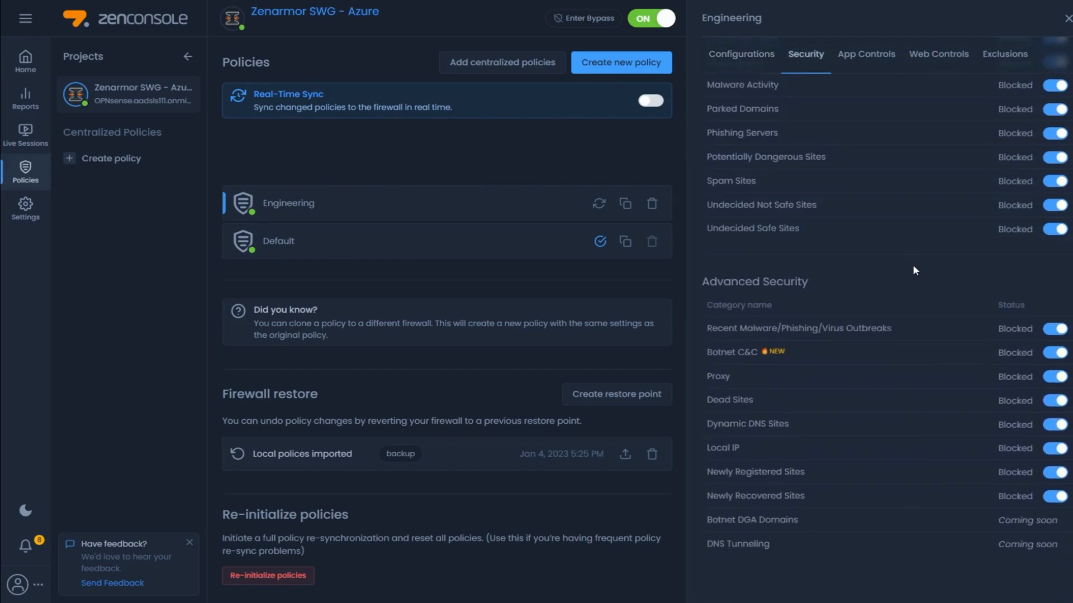
{"action": "left_click", "coordinate": [865, 53]}
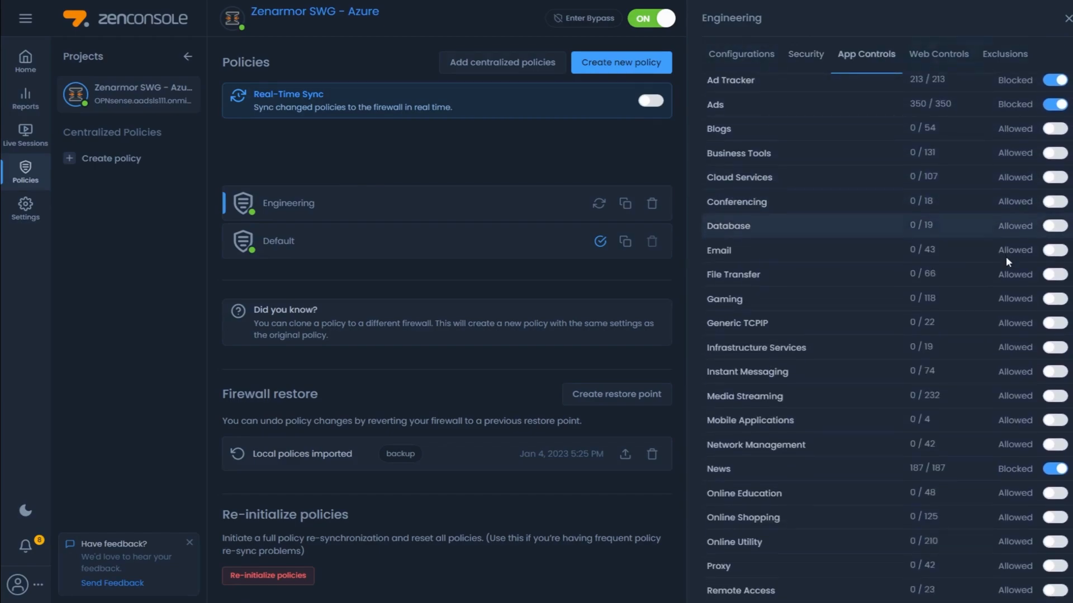
{"action": "left_click", "coordinate": [26, 98]}
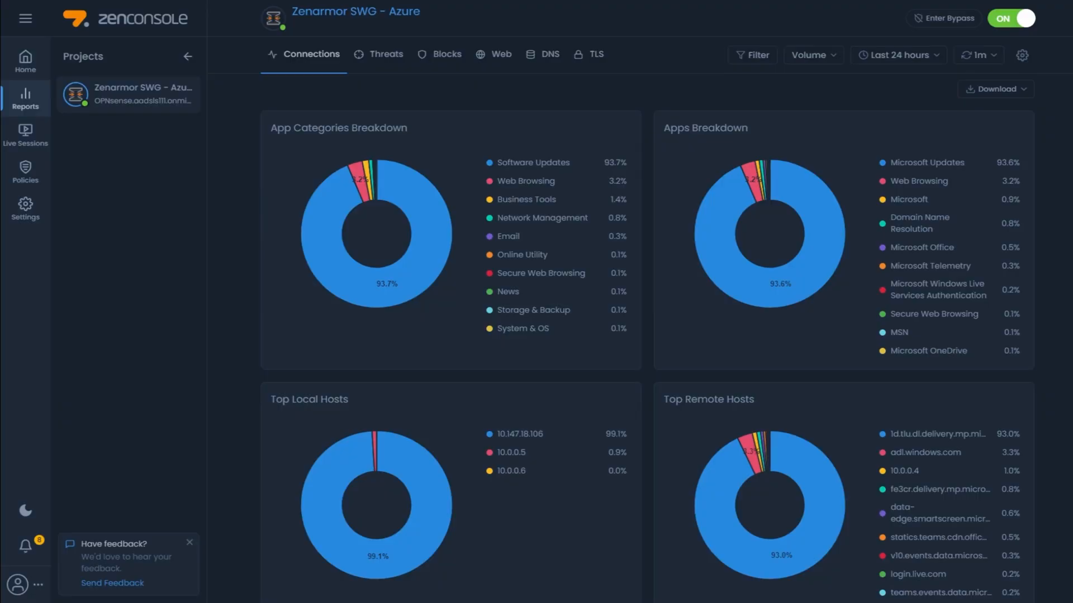
{"action": "mouse_move", "coordinate": [799, 405]}
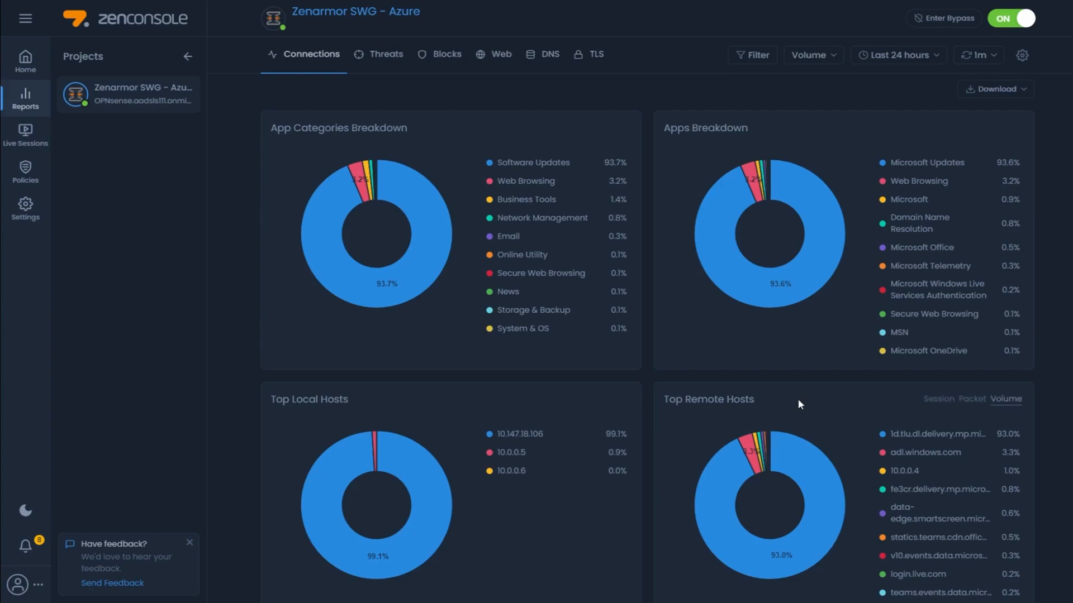
Scroll the Reports port charts and switch to the Live Sessions list
{"action": "scroll", "scroll_direction": "down", "scroll_amount": 3}
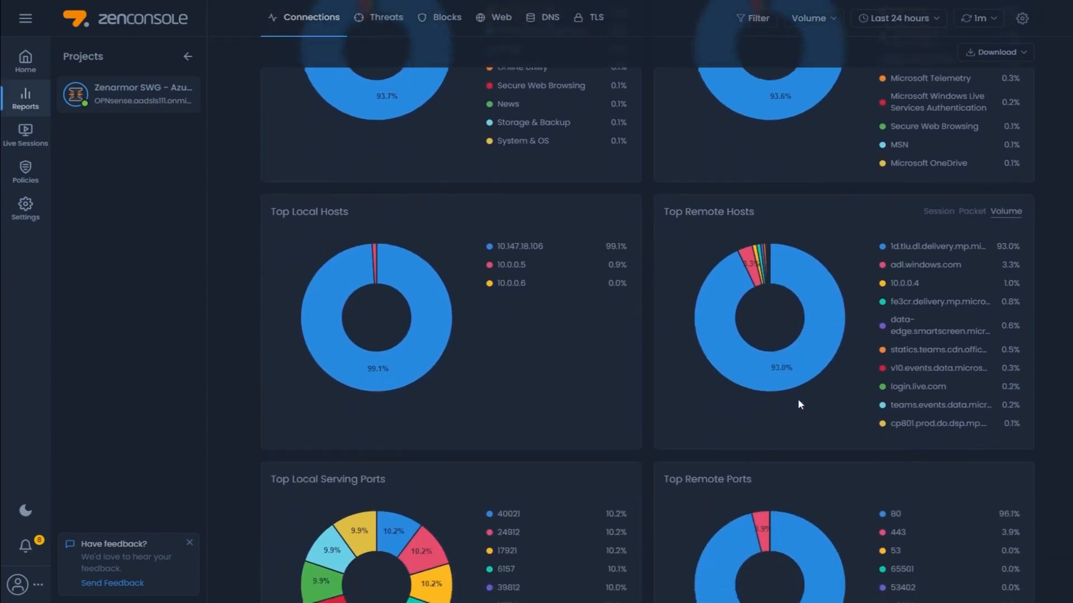
{"action": "scroll", "scroll_direction": "down", "scroll_amount": 3}
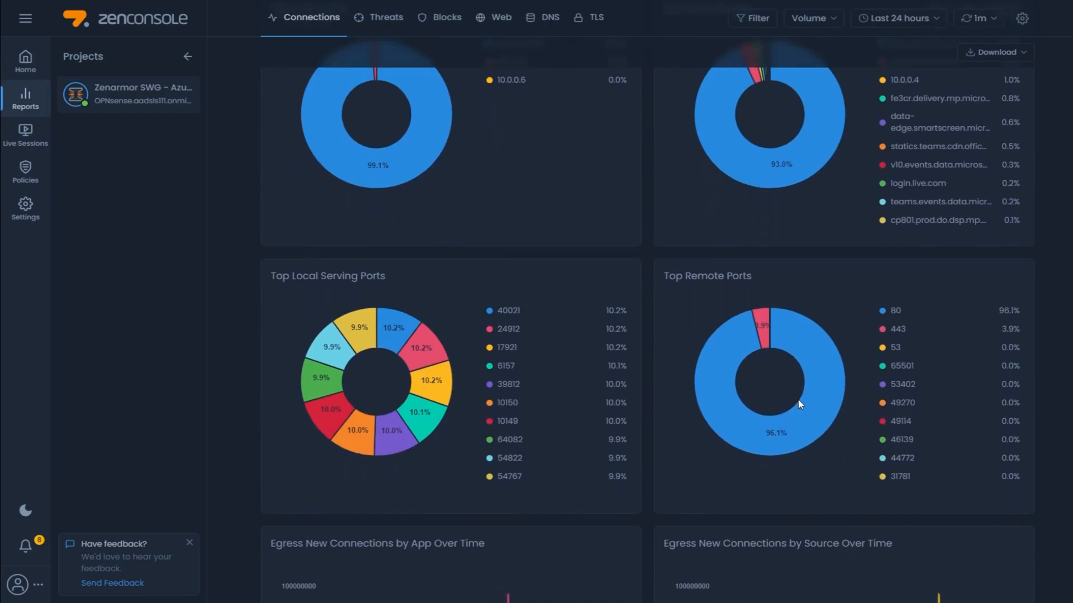
{"action": "left_click", "coordinate": [25, 135]}
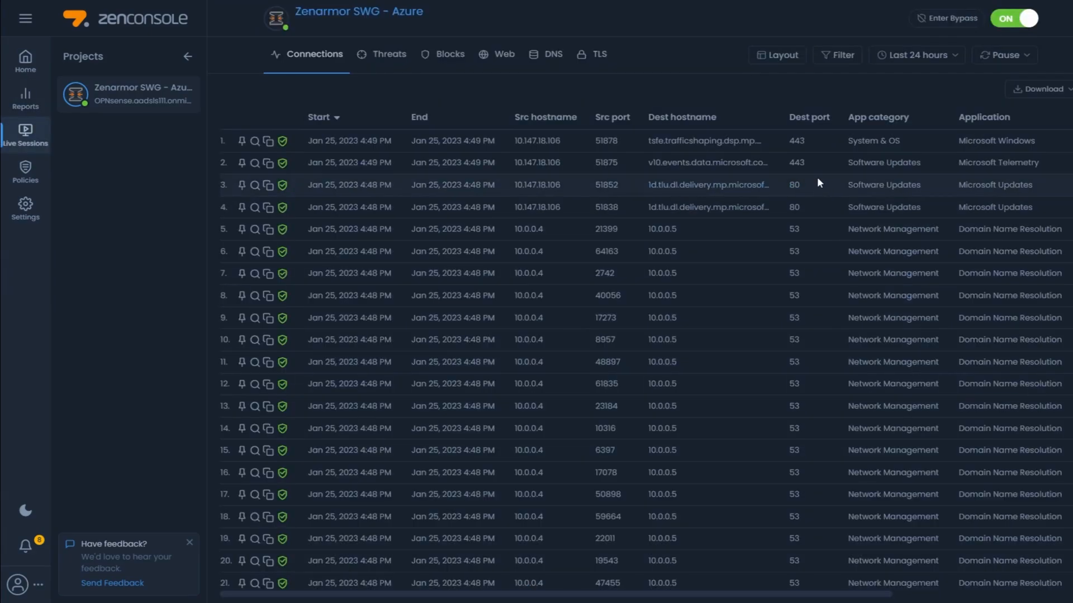
{"action": "scroll", "scroll_direction": "down", "scroll_amount": 3}
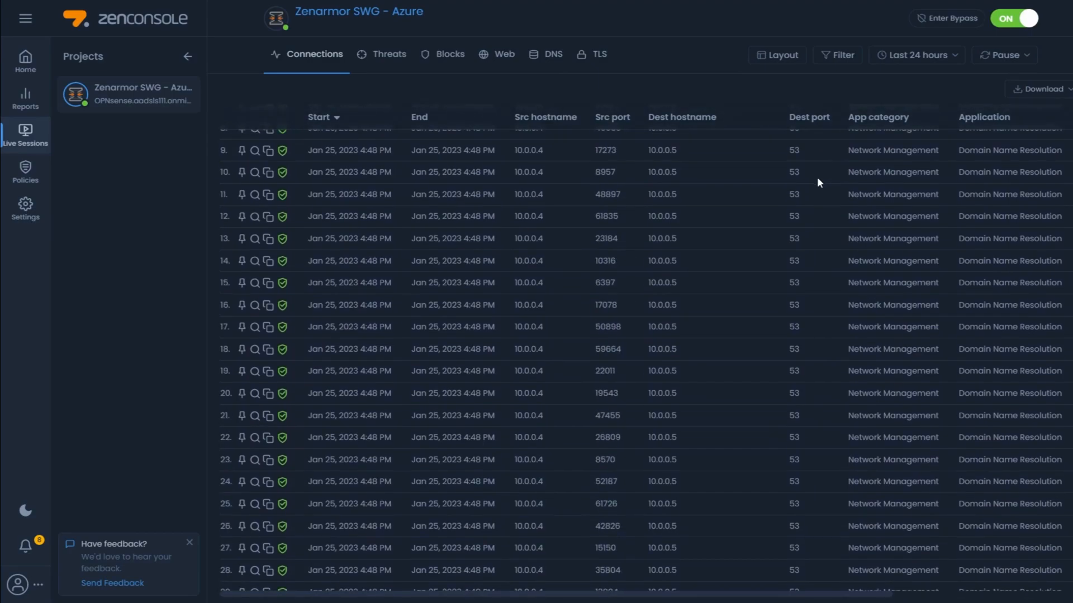
{"action": "scroll", "scroll_direction": "down", "scroll_amount": 3}
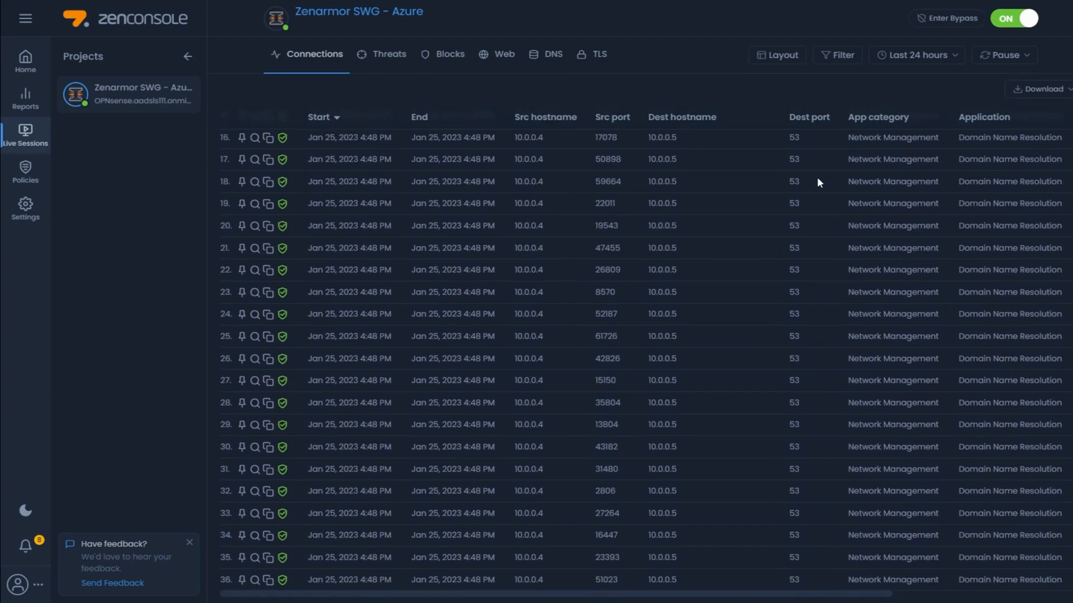
{"action": "scroll", "scroll_direction": "down", "scroll_amount": 3}
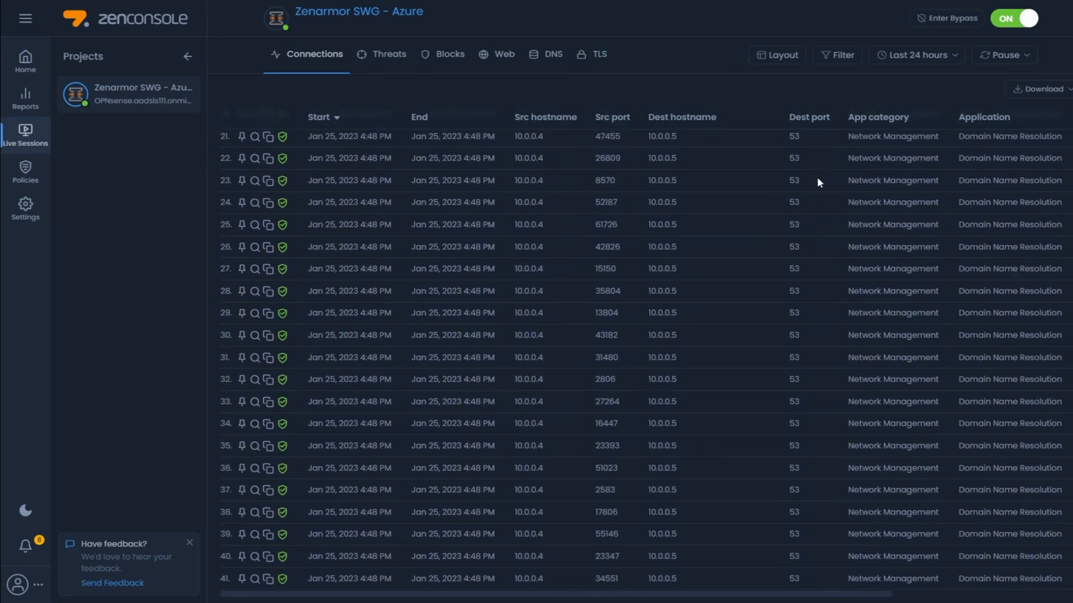
{"action": "scroll", "scroll_direction": "down", "scroll_amount": 3}
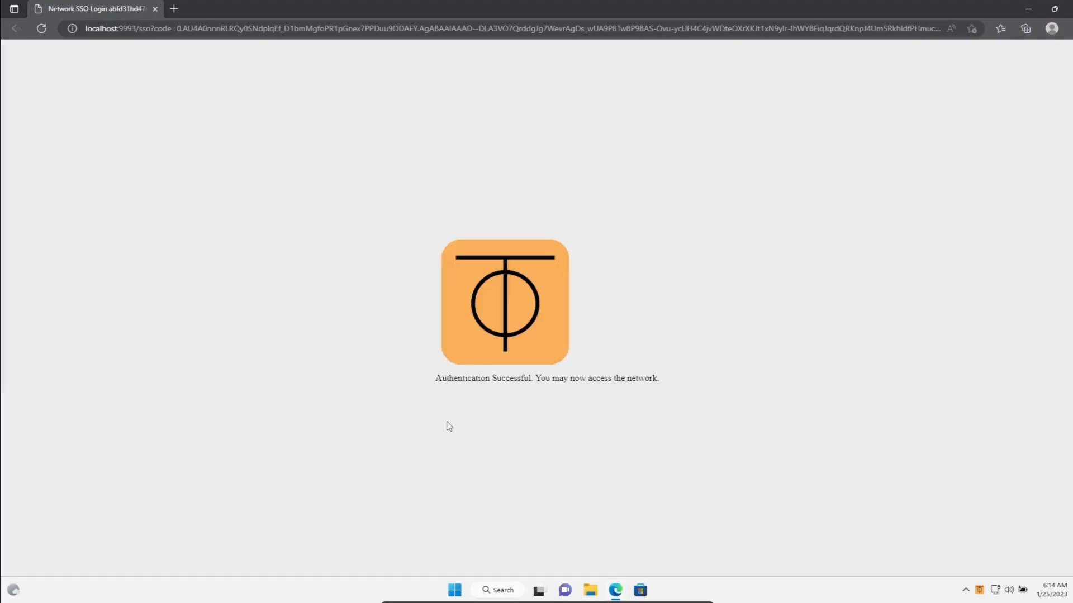
{"action": "mouse_move", "coordinate": [630, 445]}
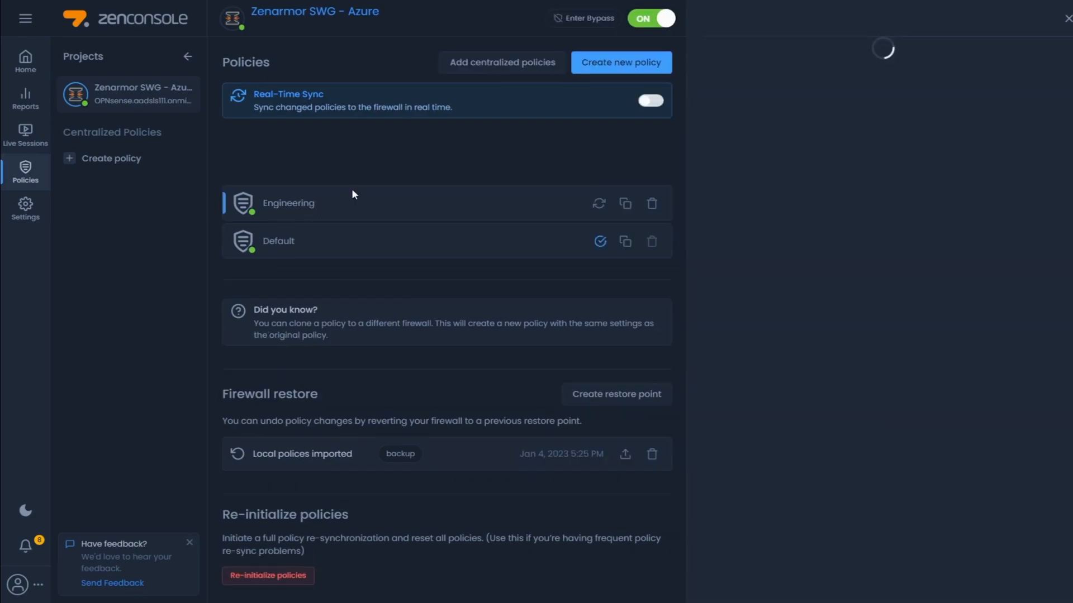
Review the Engineering policy's Security, App Controls and Web Controls, then go to Live Sessions
{"action": "left_click", "coordinate": [288, 202]}
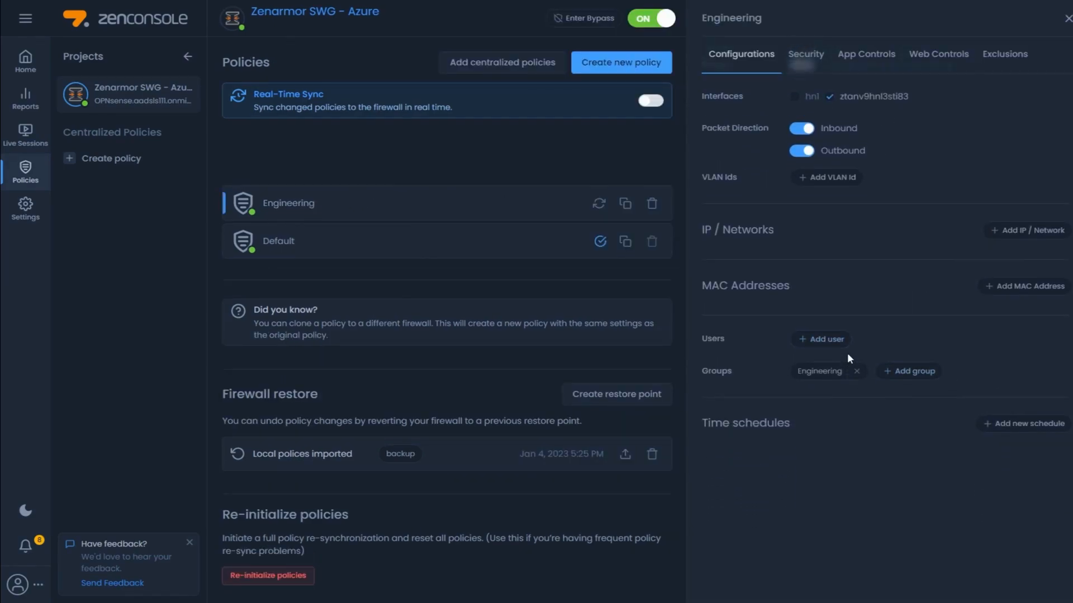
{"action": "left_click", "coordinate": [805, 54]}
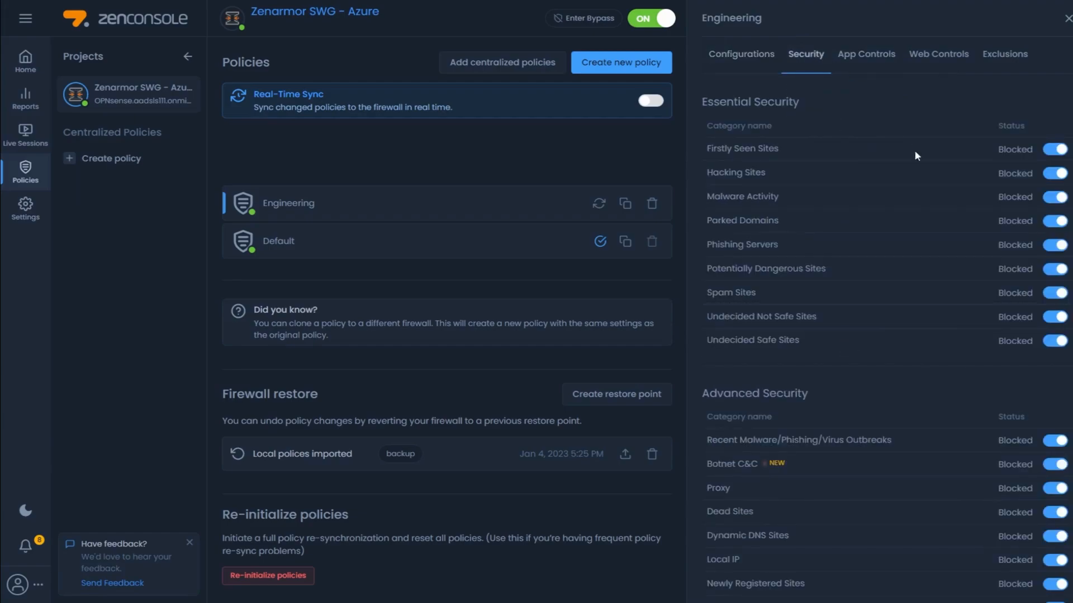
{"action": "mouse_move", "coordinate": [865, 54]}
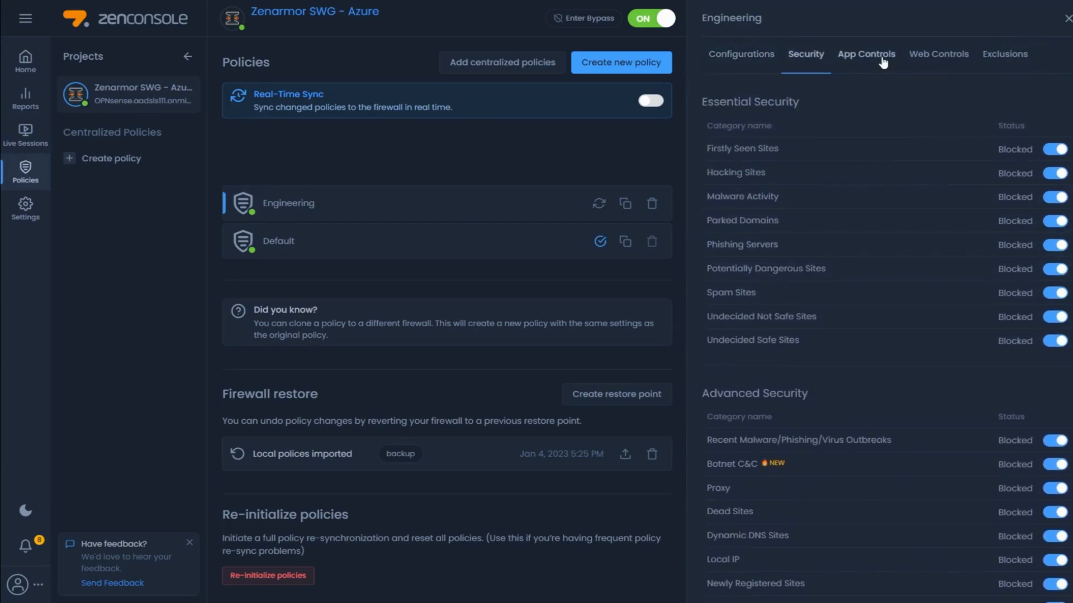
{"action": "left_click", "coordinate": [866, 54]}
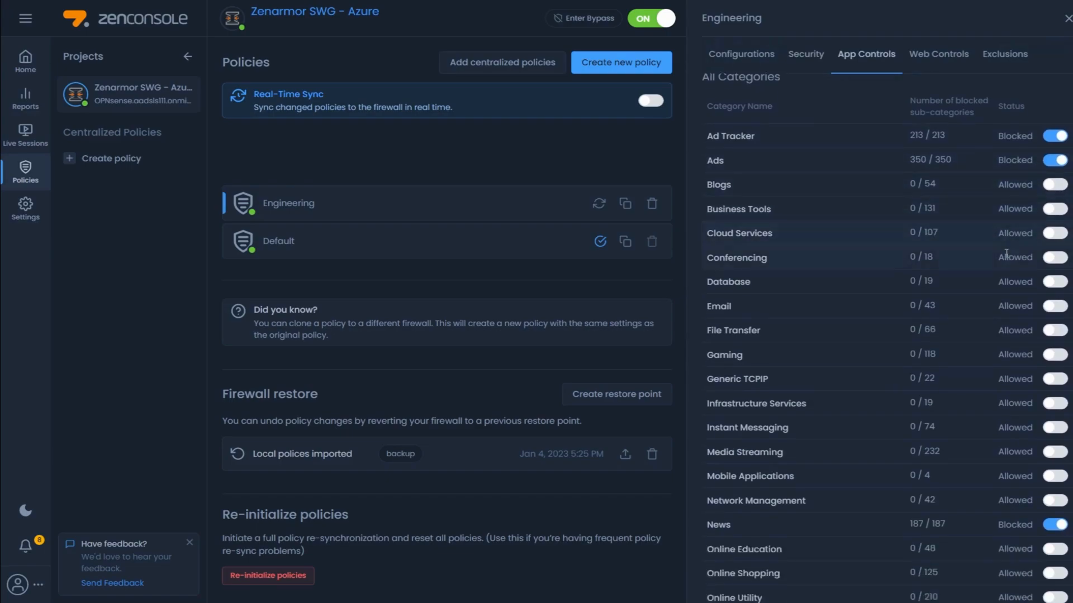
{"action": "scroll", "scroll_direction": "down", "scroll_amount": 3}
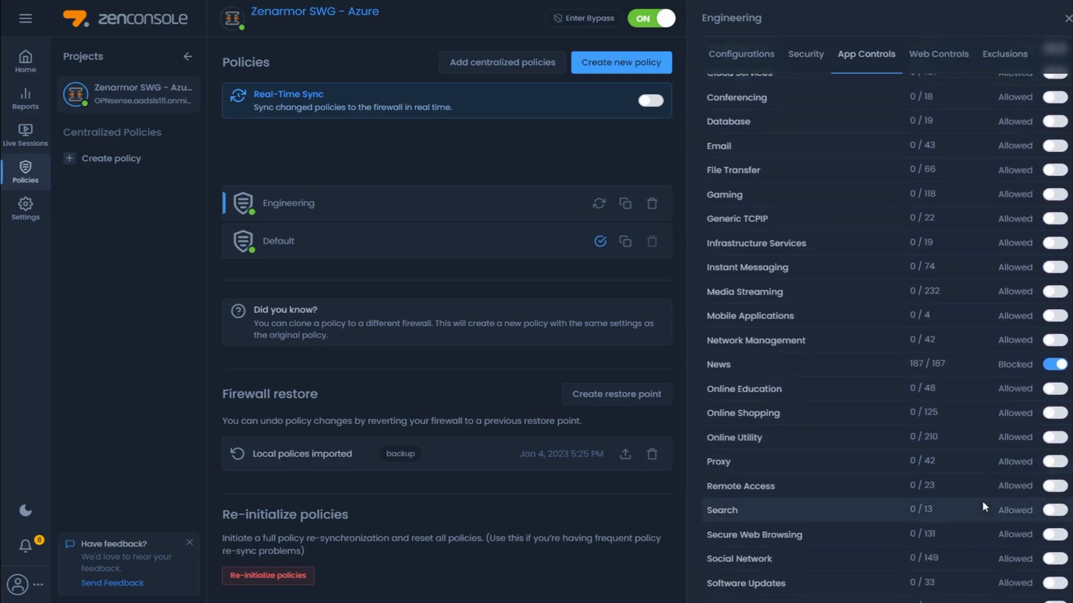
{"action": "left_click", "coordinate": [939, 54]}
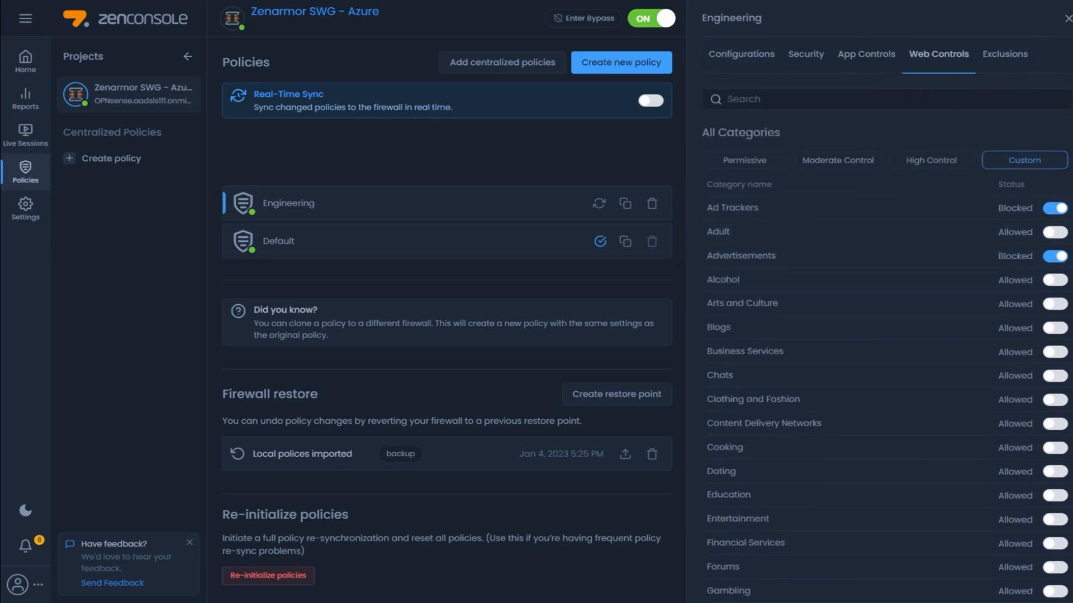
{"action": "left_click", "coordinate": [26, 136]}
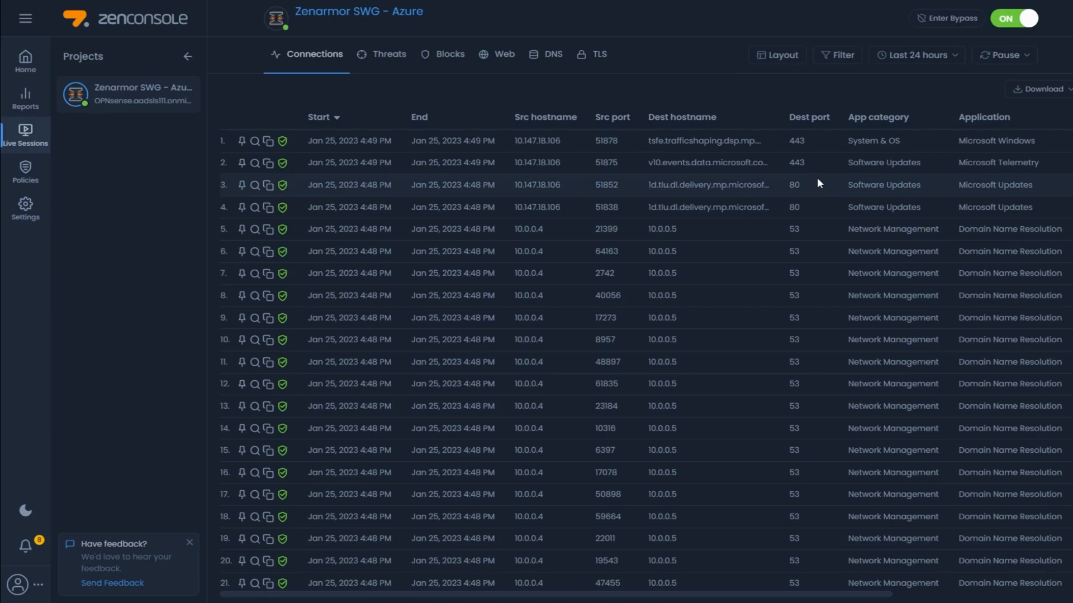
{"action": "scroll", "scroll_direction": "down", "scroll_amount": 3}
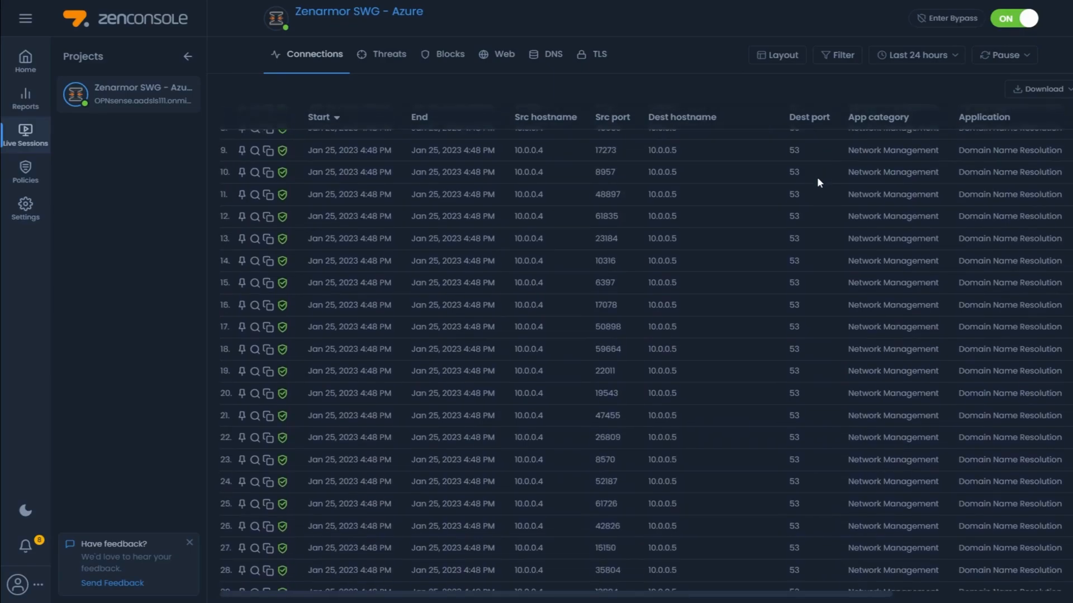
{"action": "scroll", "scroll_direction": "down", "scroll_amount": 3}
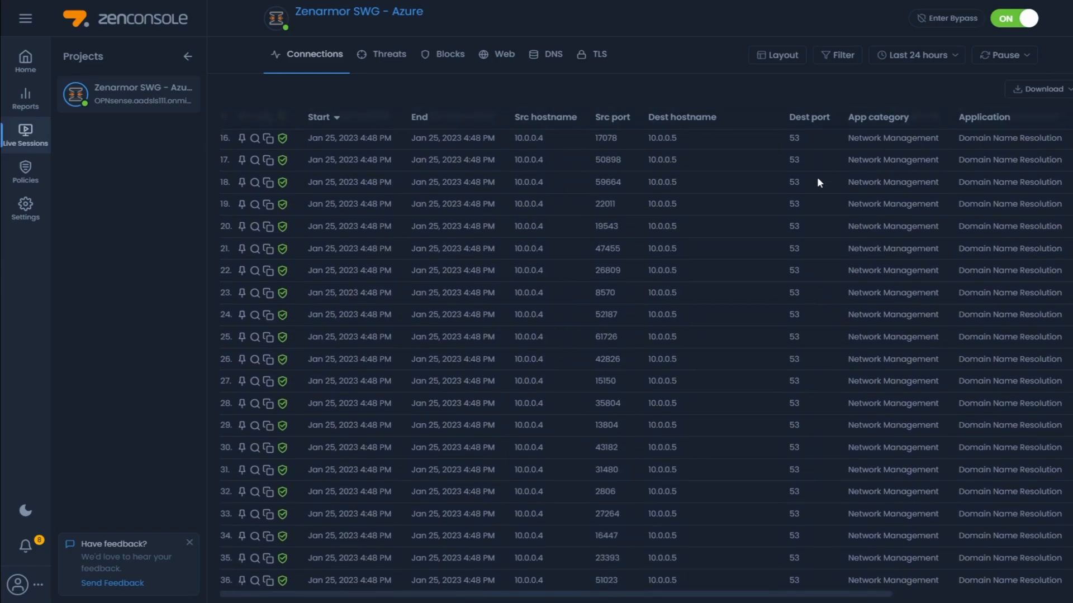
{"action": "scroll", "scroll_direction": "down", "scroll_amount": 3}
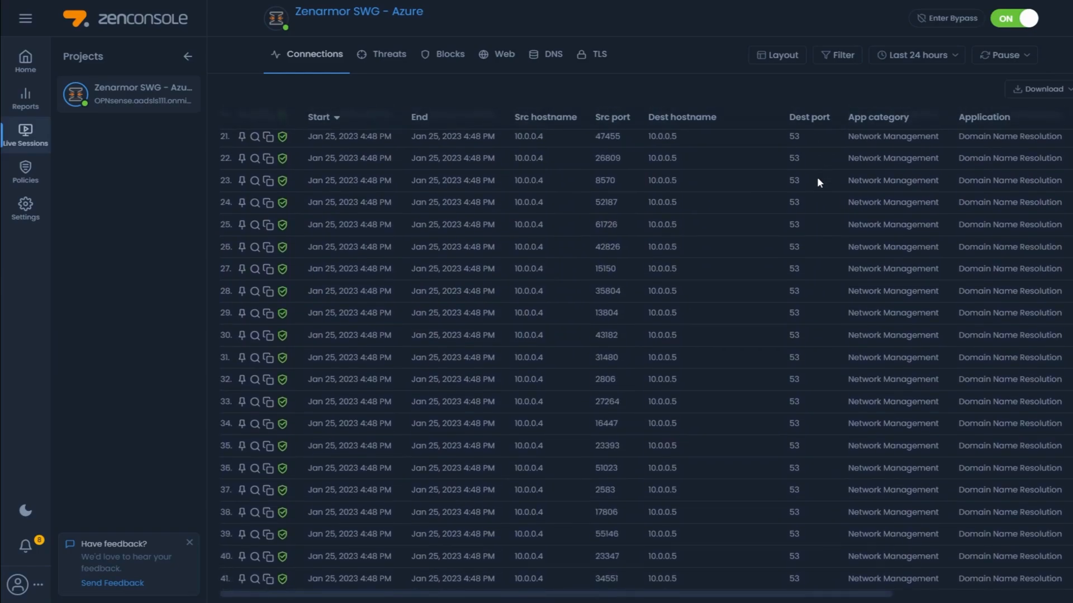
{"action": "scroll", "scroll_direction": "down", "scroll_amount": 3}
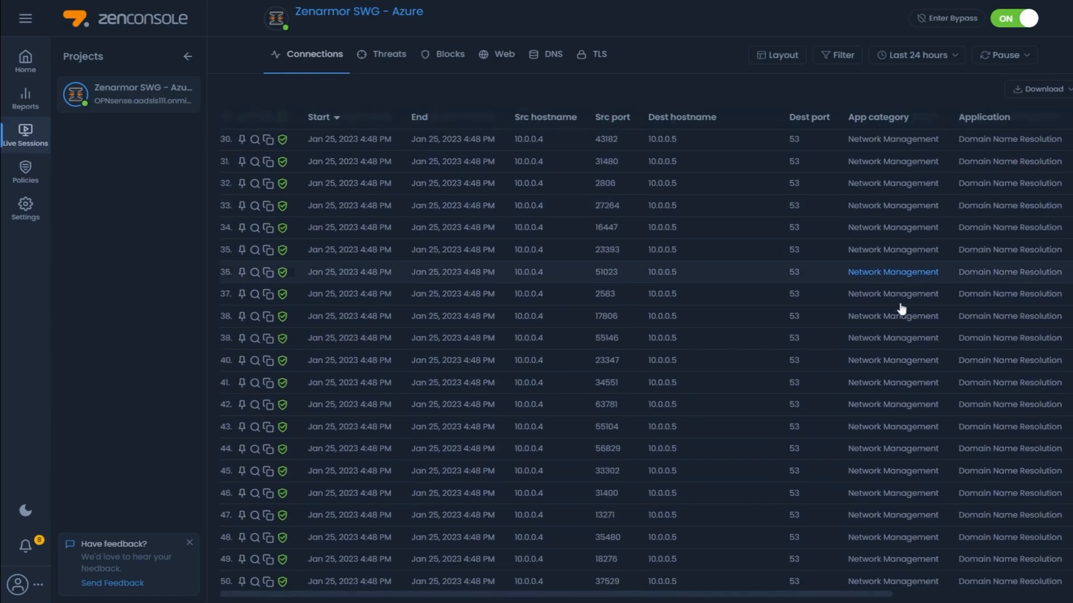
{"action": "scroll", "scroll_direction": "down", "scroll_amount": 3}
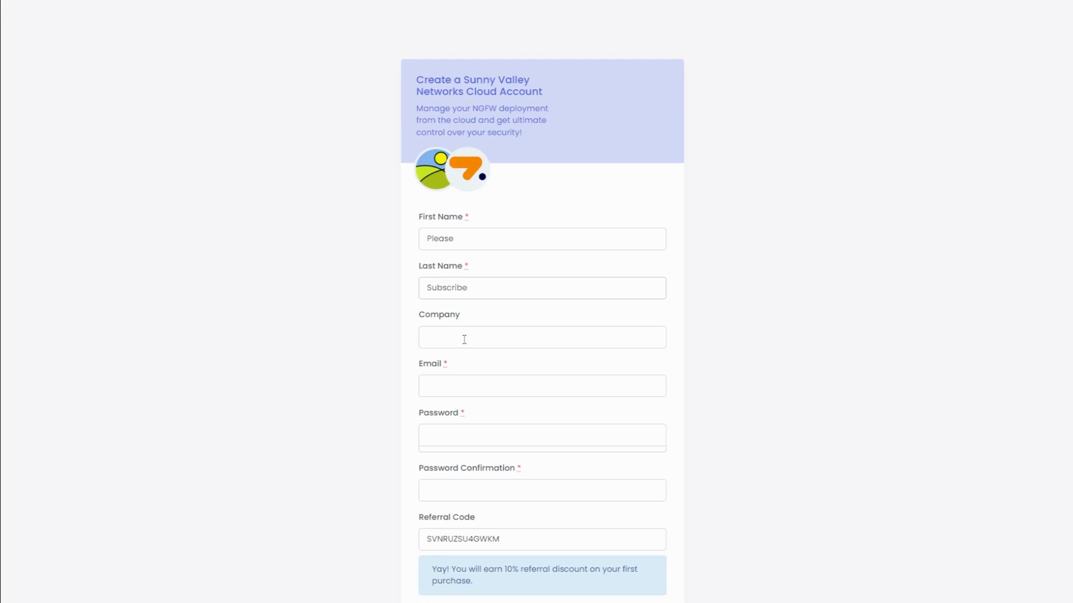
Enter 'Thanks' in the Company field of the cloud account sign-up form
{"action": "type", "text": "Thanks"}
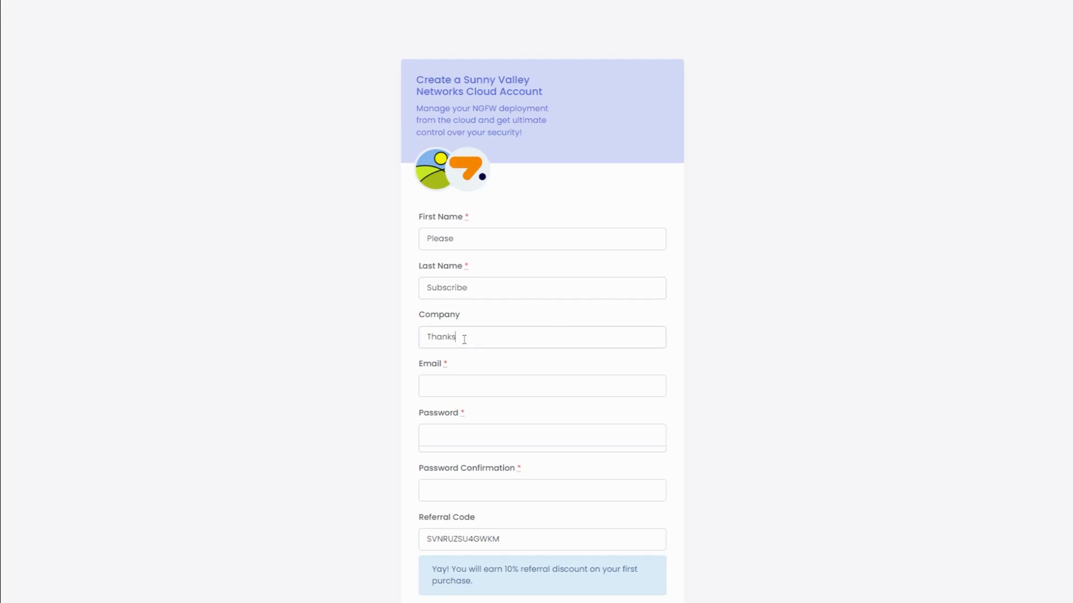